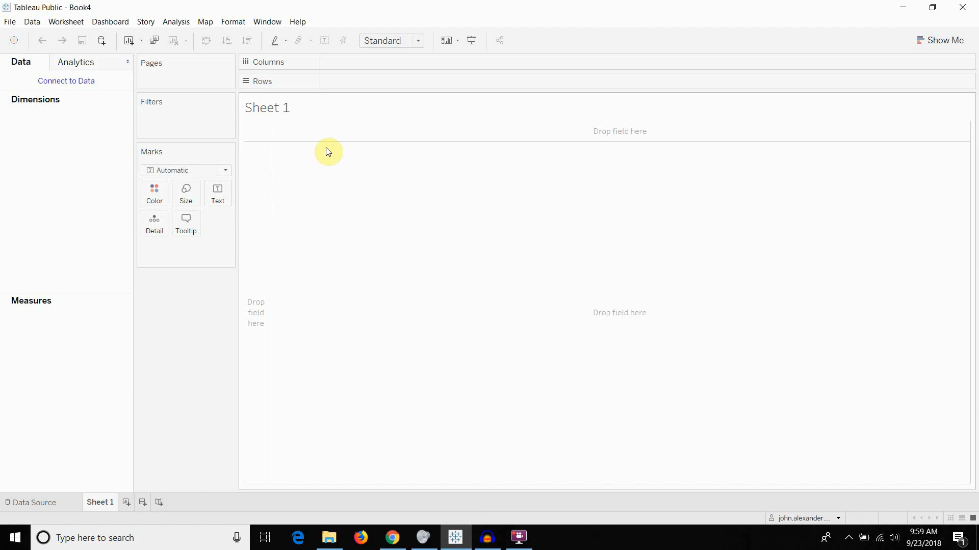
mouse_move(322, 157)
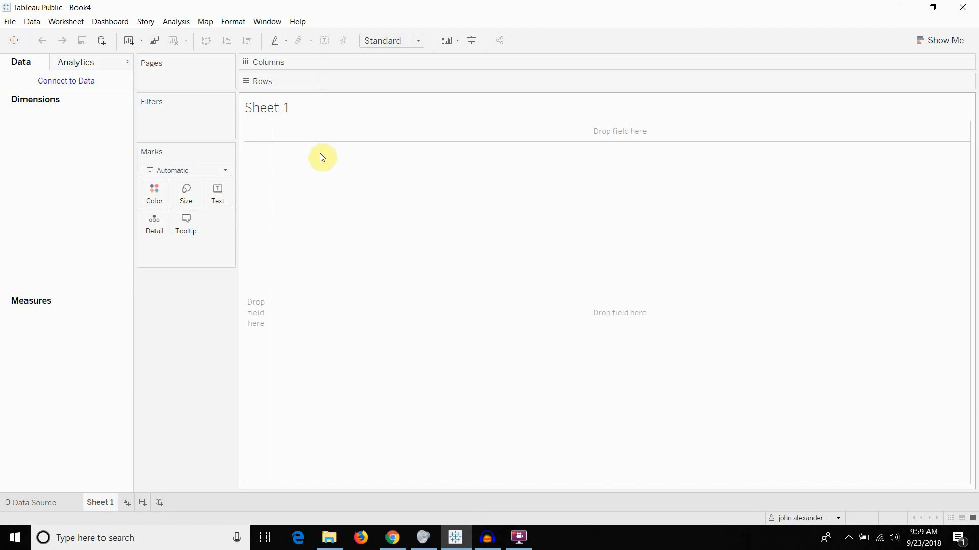
- Open the Connect to Data pane listing connection types for the empty workbook
click(101, 41)
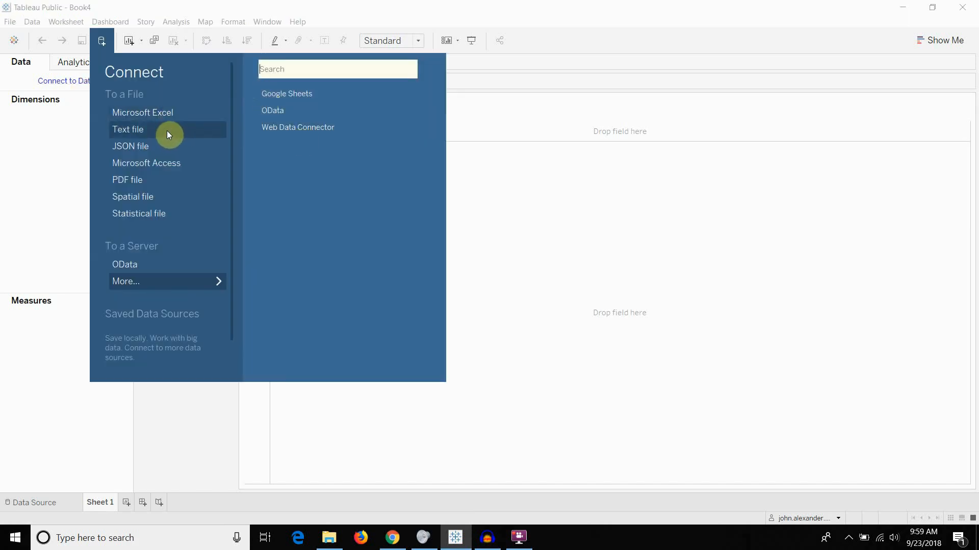
- Connect to the train-sample text file in Documents > Kaggle Competitions > Grocery Prediction
click(128, 129)
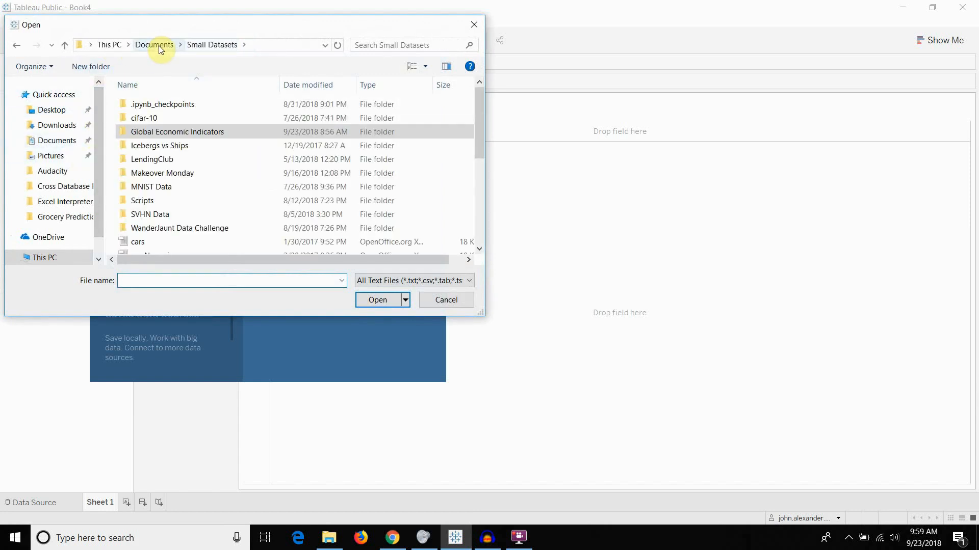
click(153, 44)
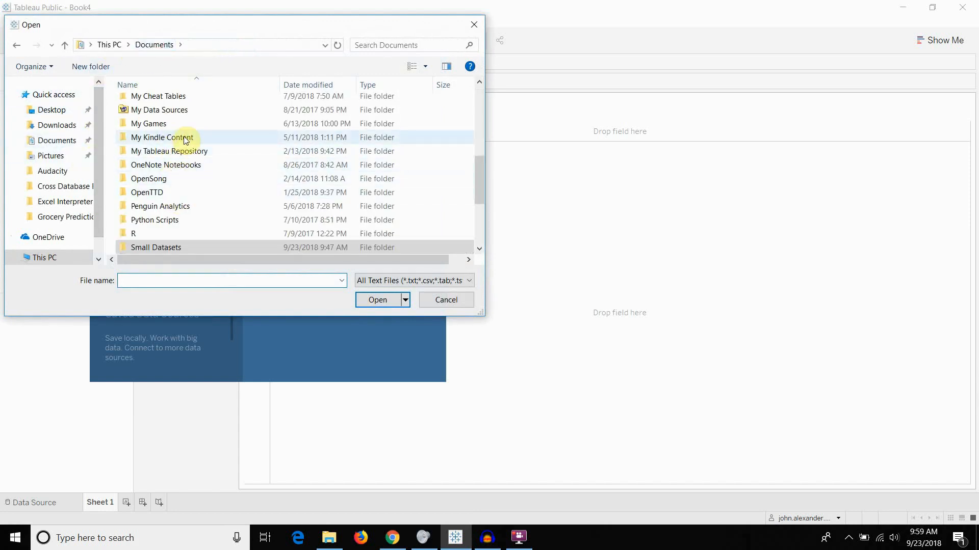
scroll(up, 3)
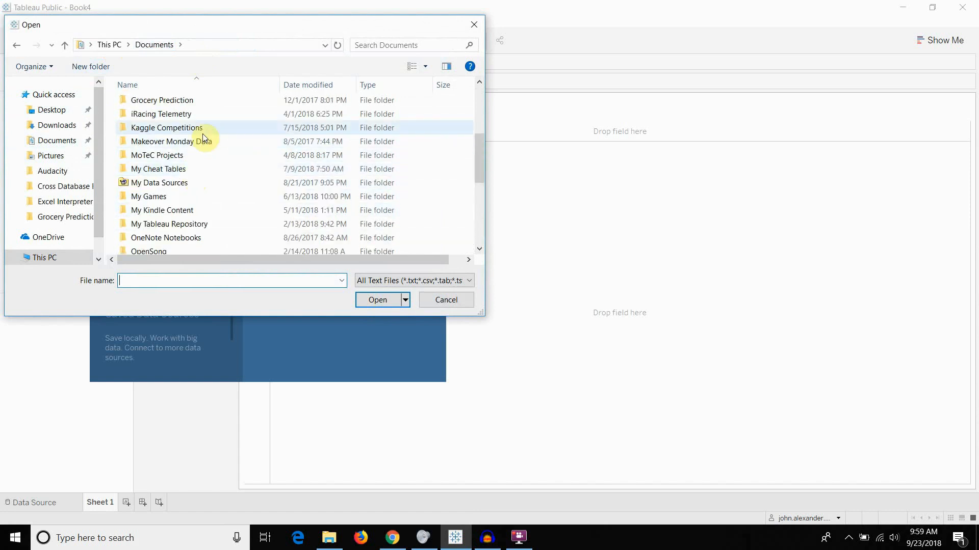
scroll(down, 3)
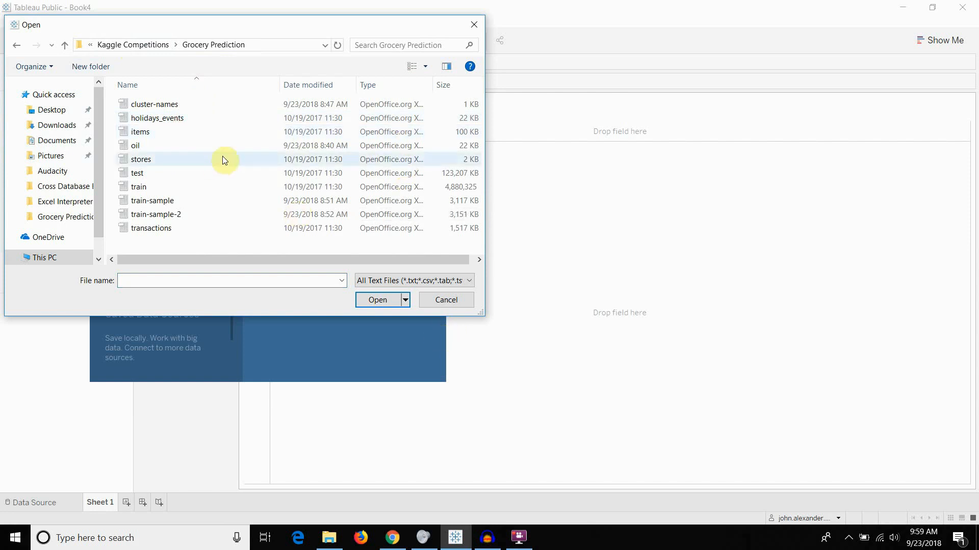
mouse_move(429, 320)
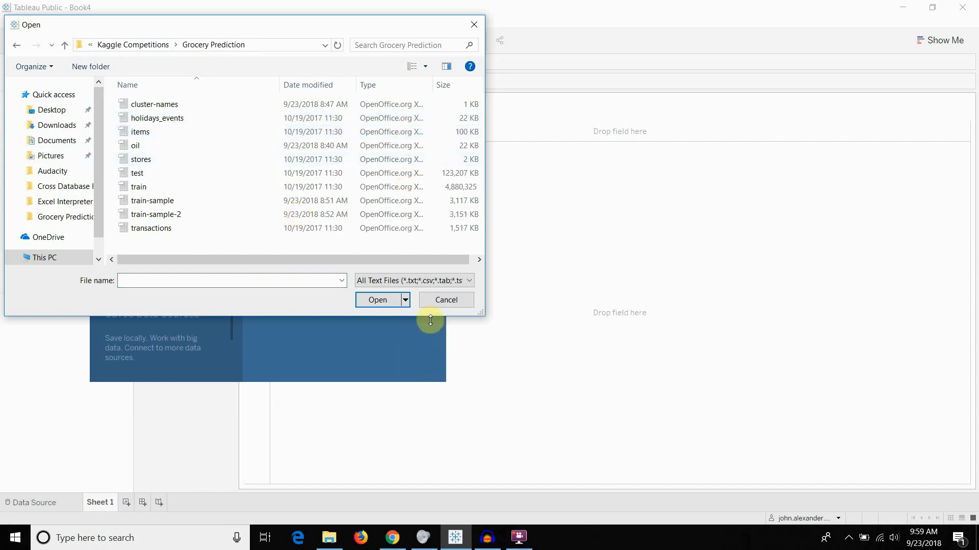
click(152, 201)
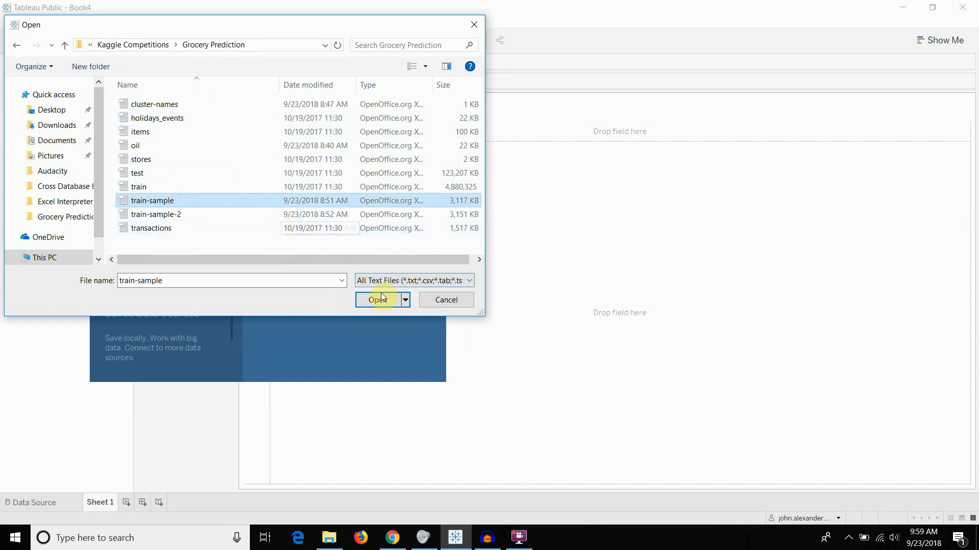
click(378, 304)
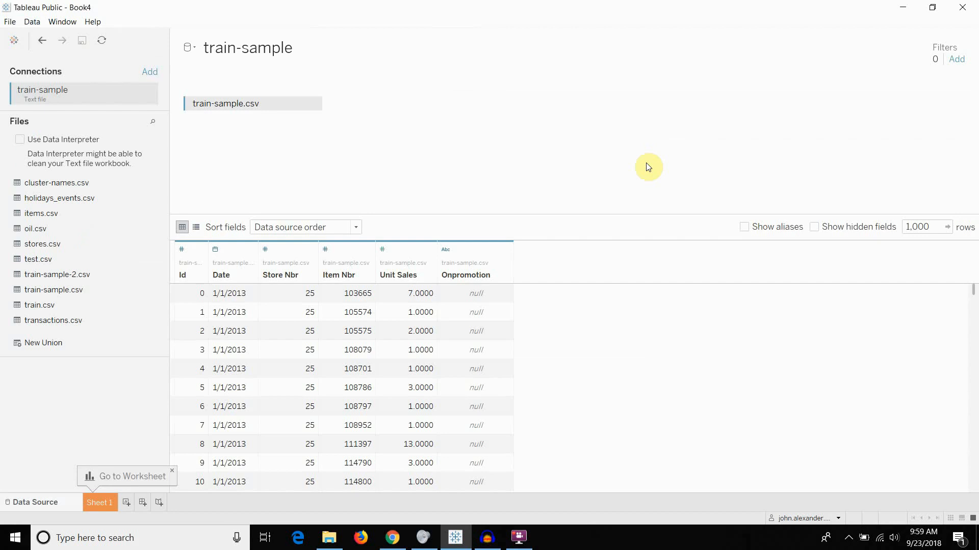
mouse_move(563, 193)
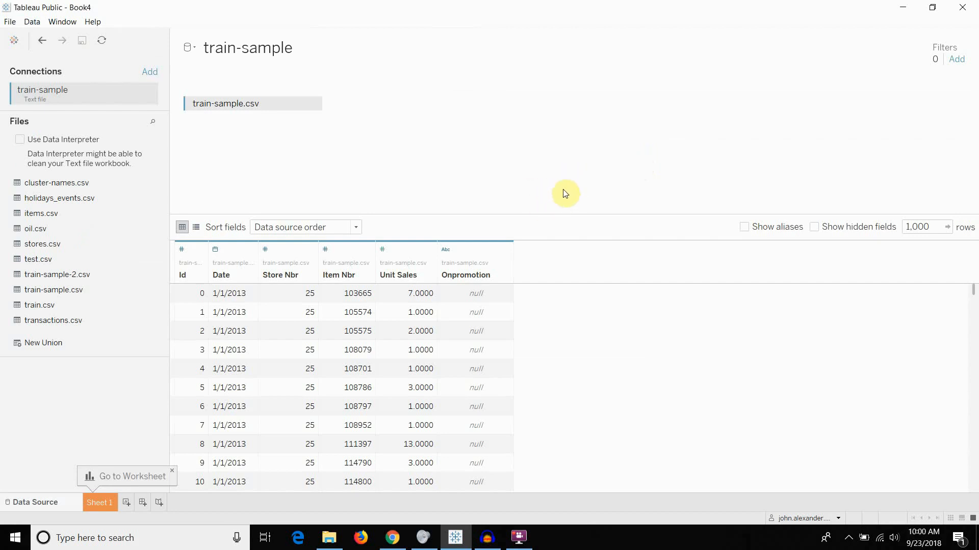
mouse_move(391, 185)
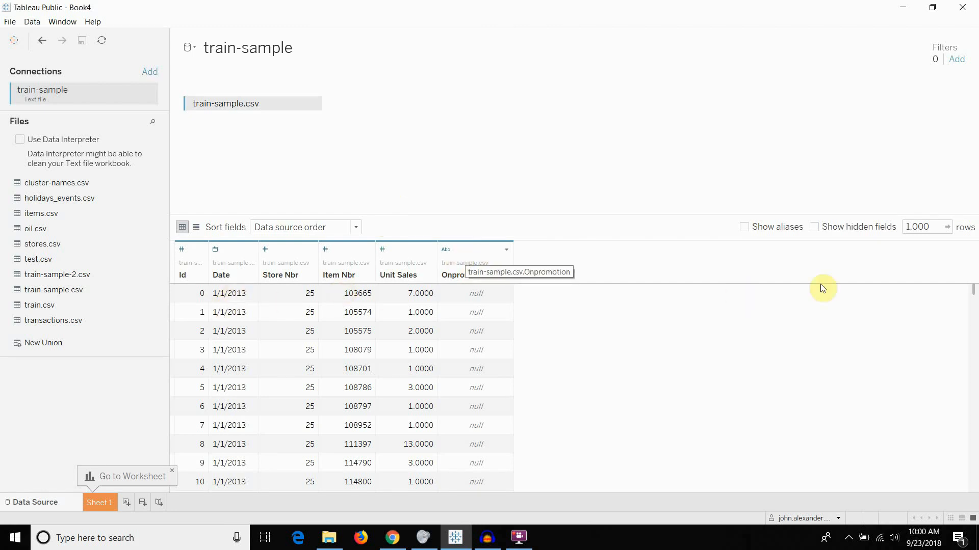
scroll(down, 3)
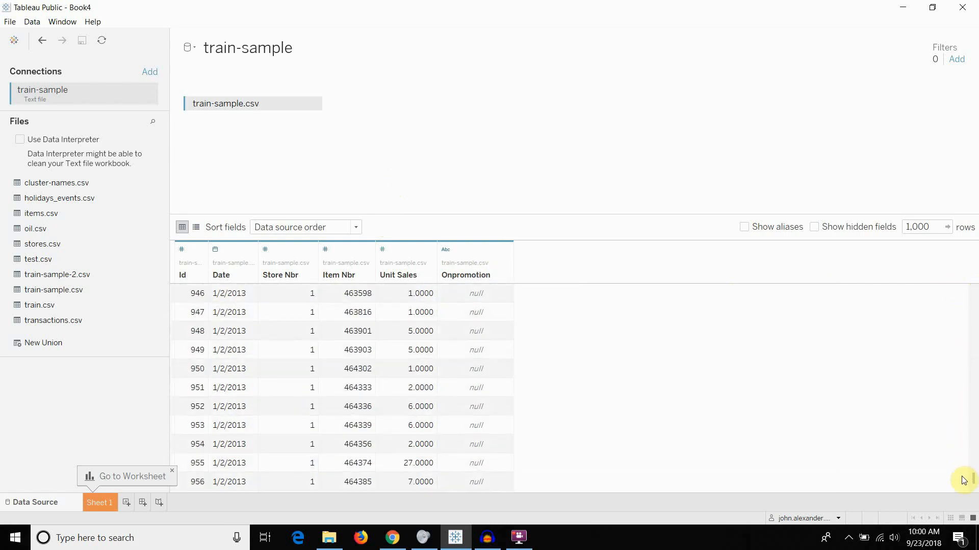
scroll(up, 3)
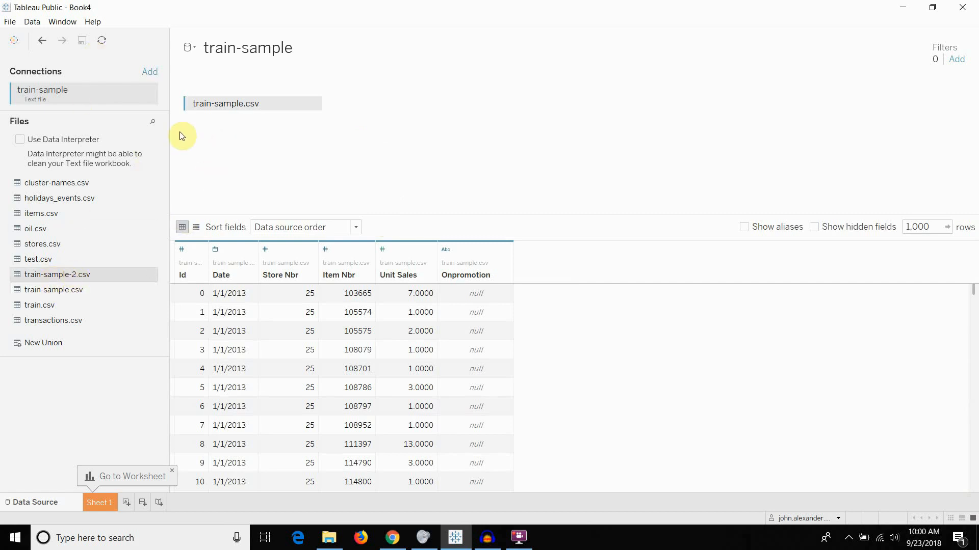
mouse_move(67, 277)
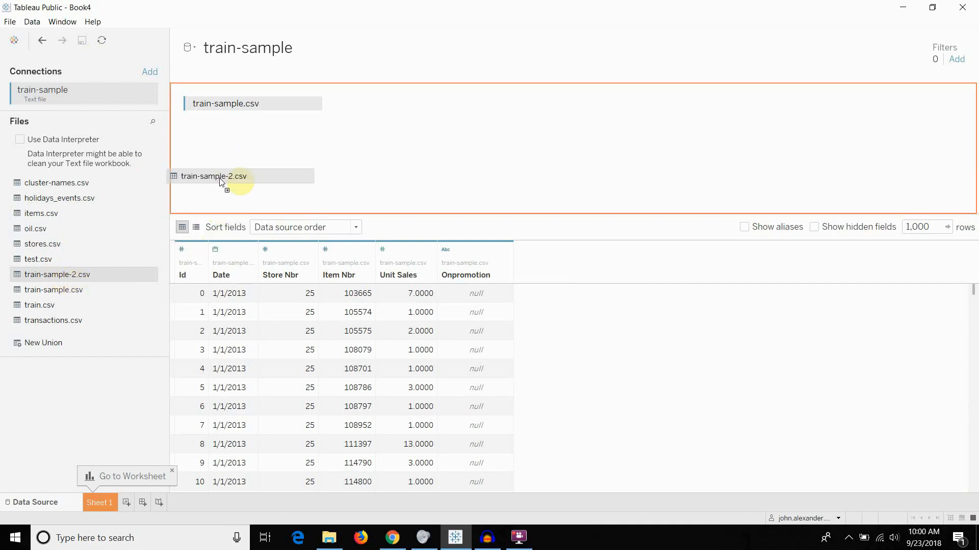
- Union train-sample-2.csv under train-sample.csv, adding a Table Name column
drag(219, 176, 236, 120)
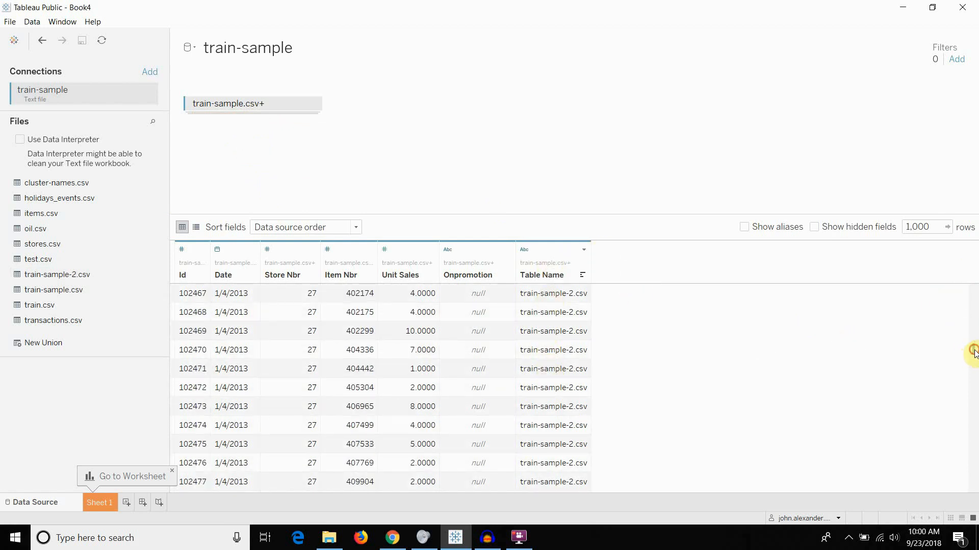
scroll(down, 3)
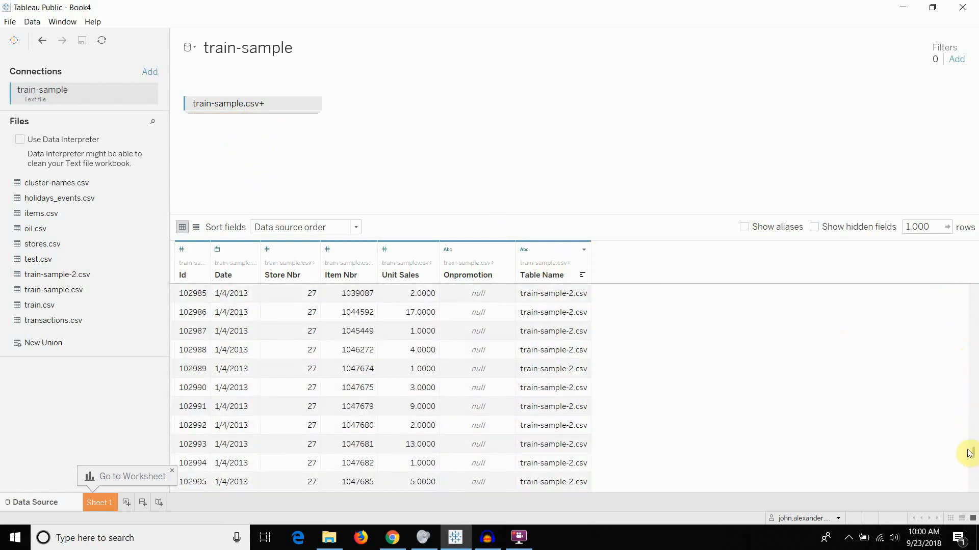
scroll(up, 3)
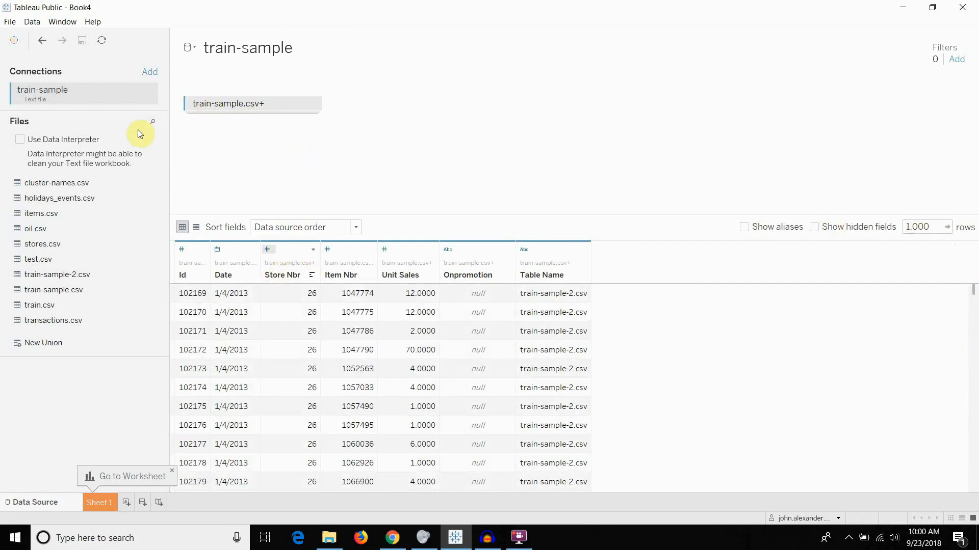
mouse_move(366, 112)
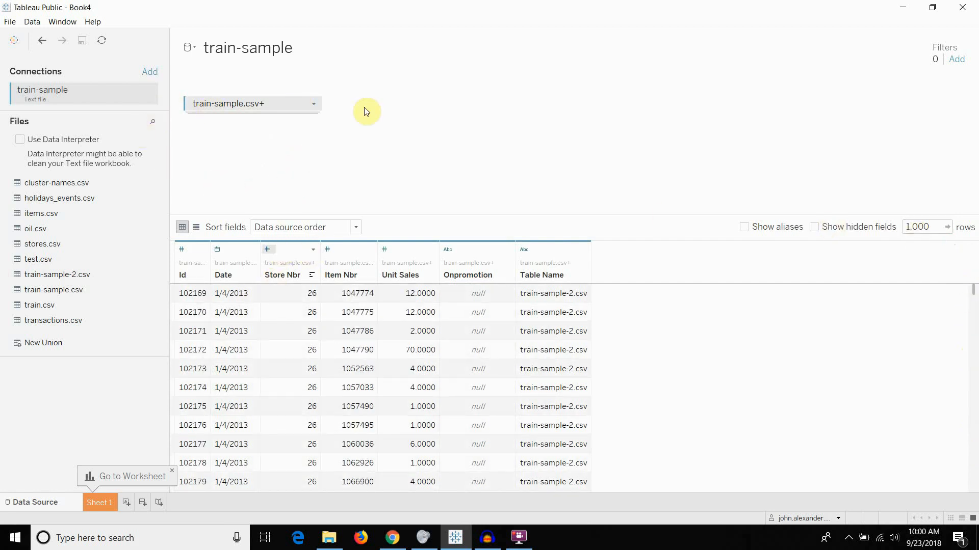
mouse_move(209, 249)
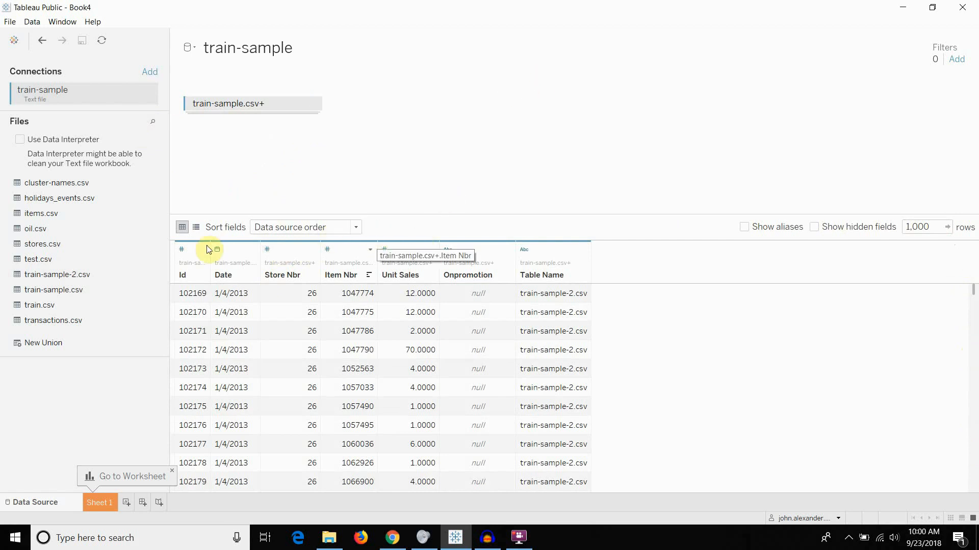
mouse_move(59, 200)
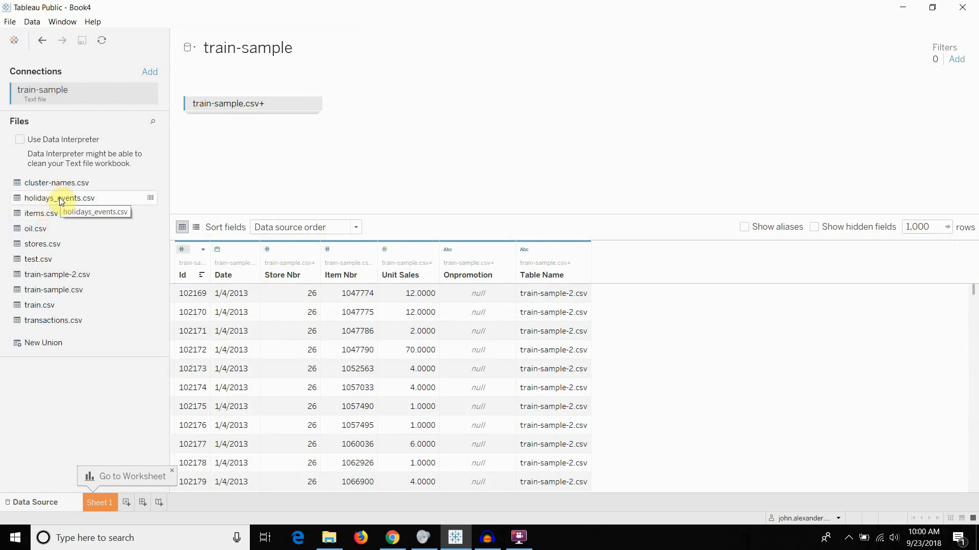
mouse_move(59, 198)
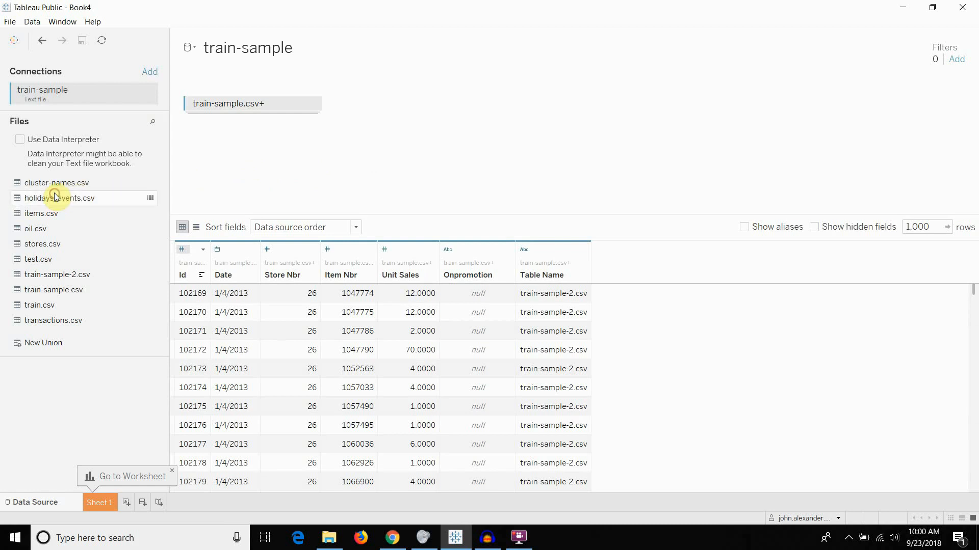
mouse_move(42, 247)
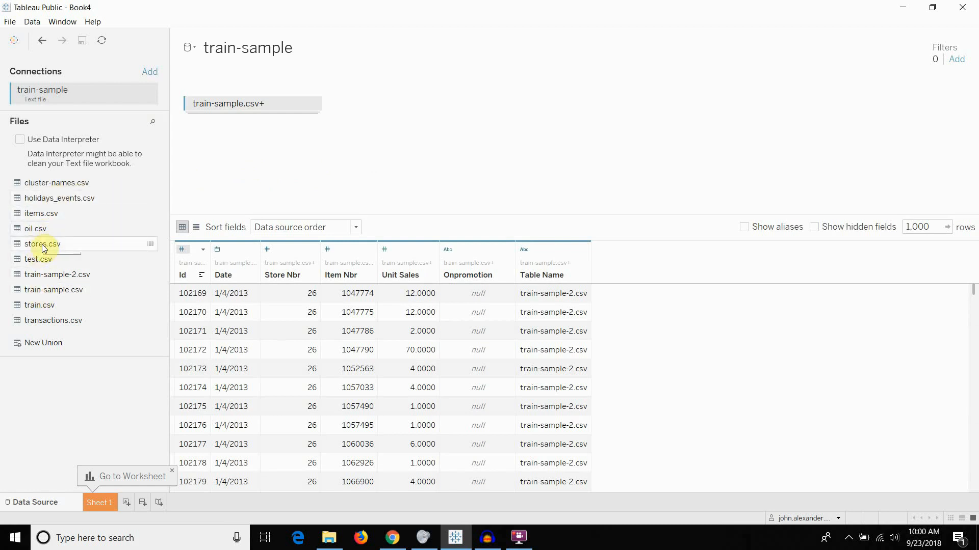
mouse_move(293, 279)
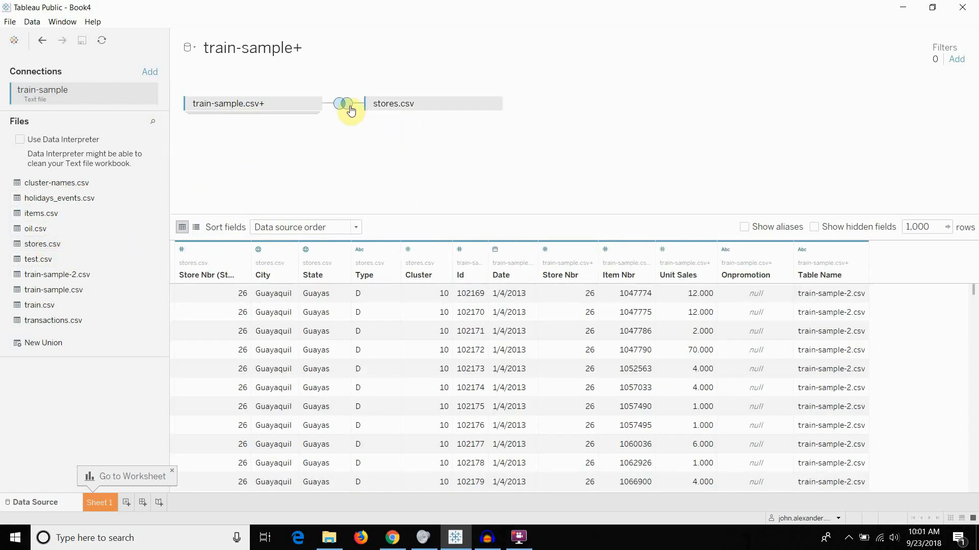
- Check the inner join between train-sample.csv+ and stores.csv on Store Nbr
click(341, 103)
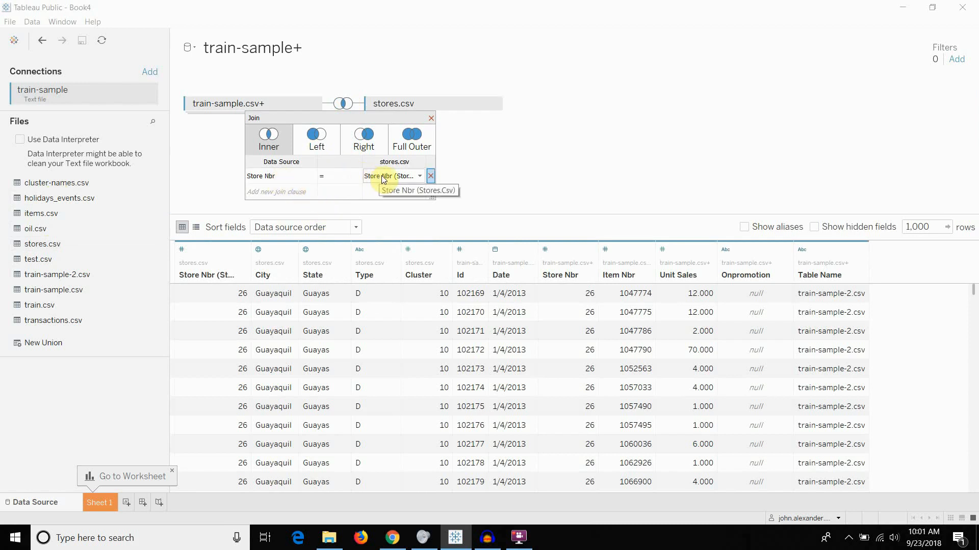
mouse_move(390, 182)
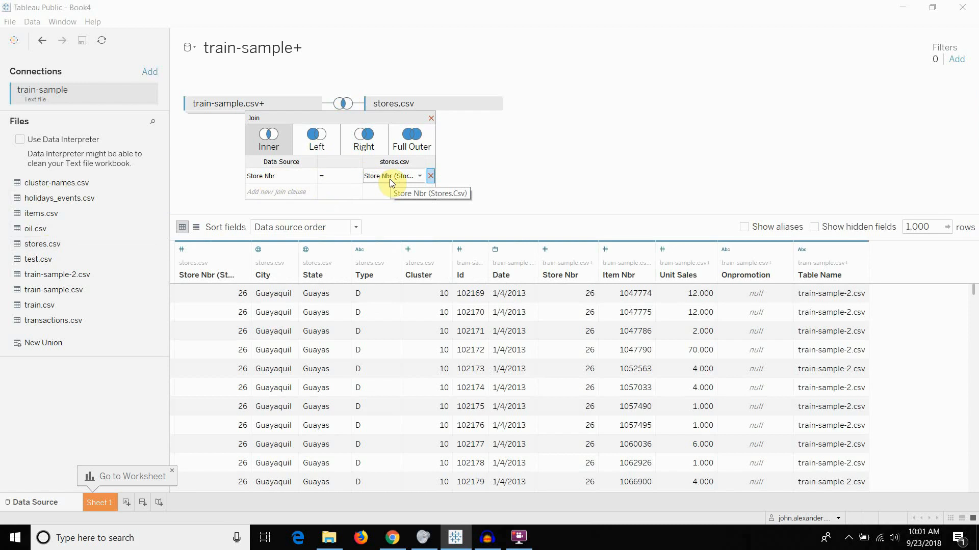
mouse_move(431, 117)
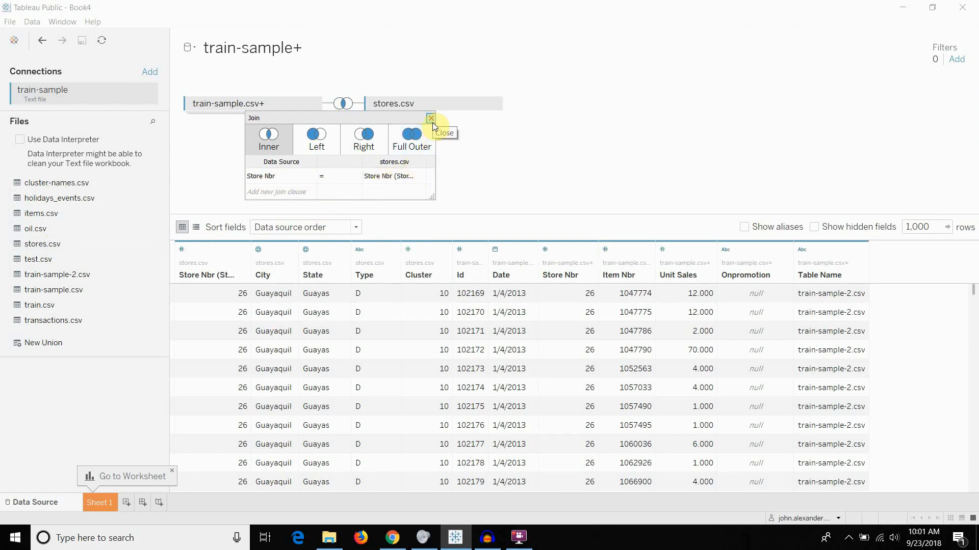
click(431, 119)
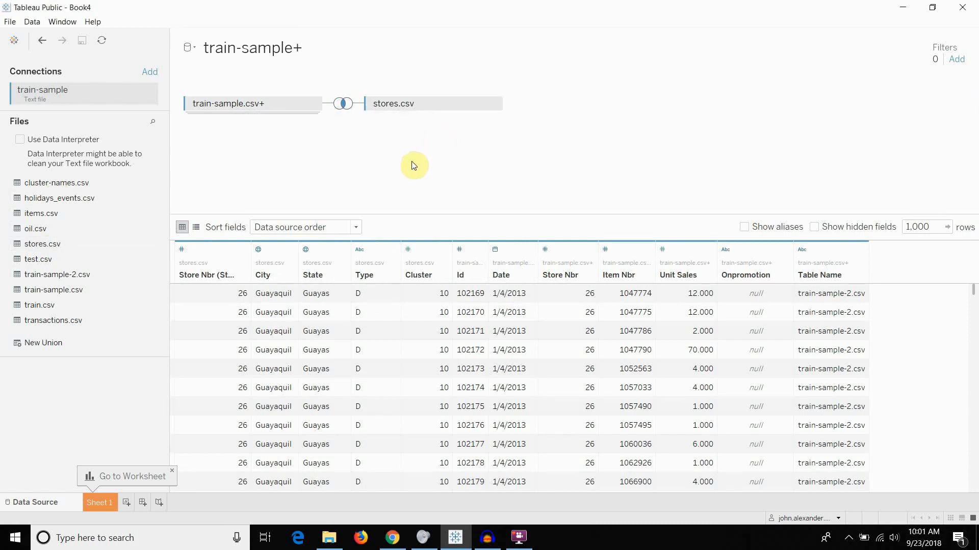
mouse_move(456, 77)
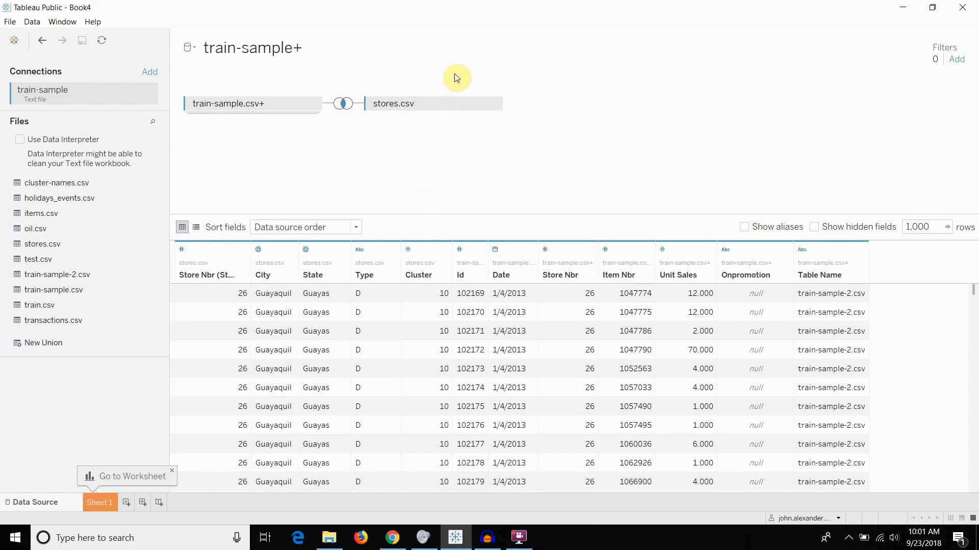
mouse_move(419, 275)
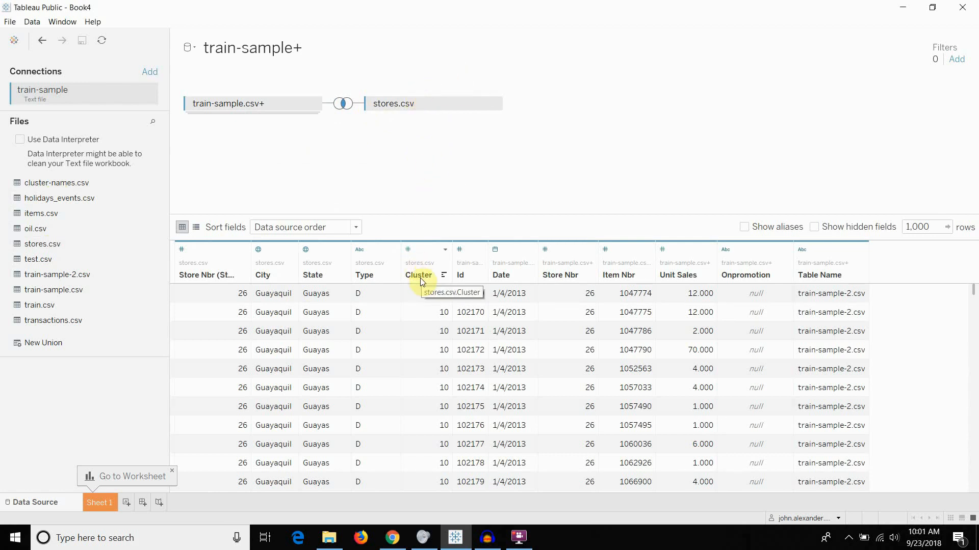
mouse_move(310, 195)
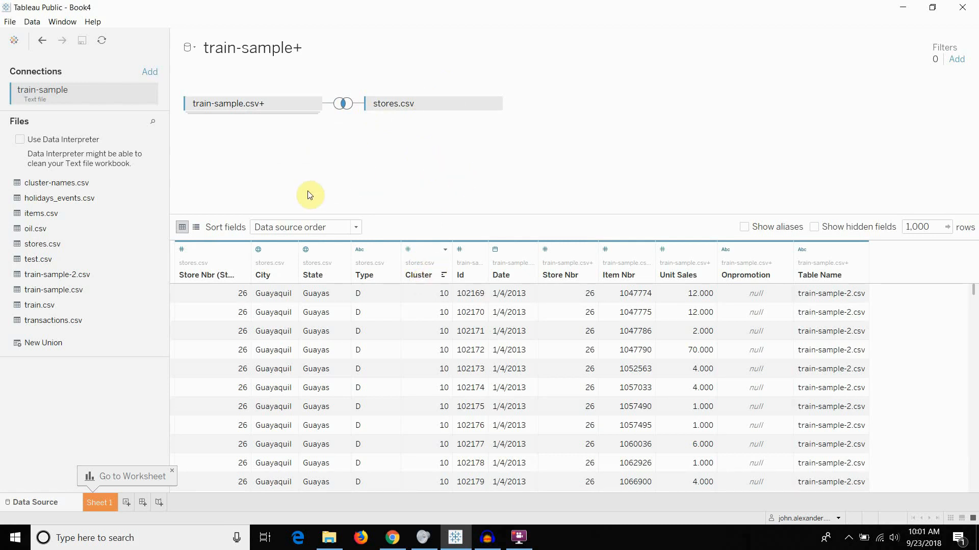
mouse_move(86, 183)
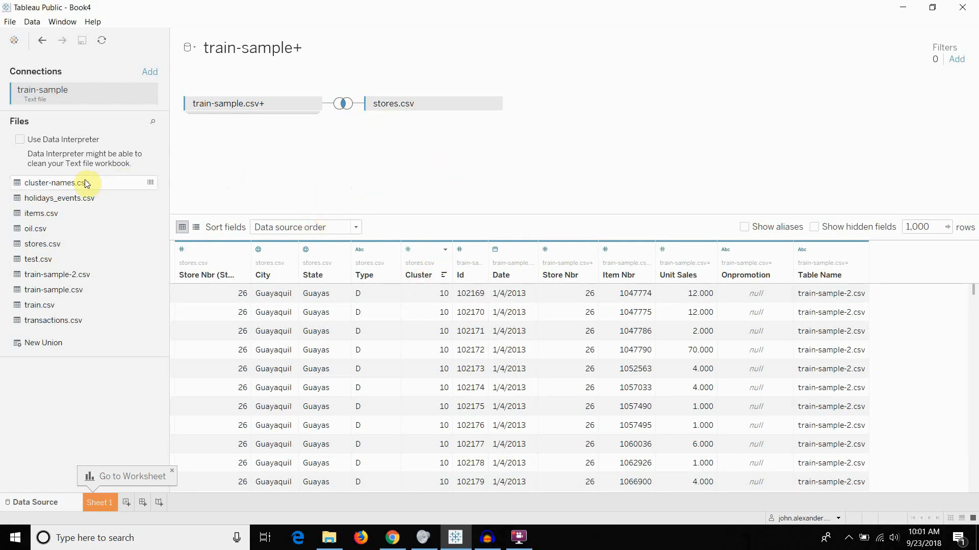
mouse_move(50, 188)
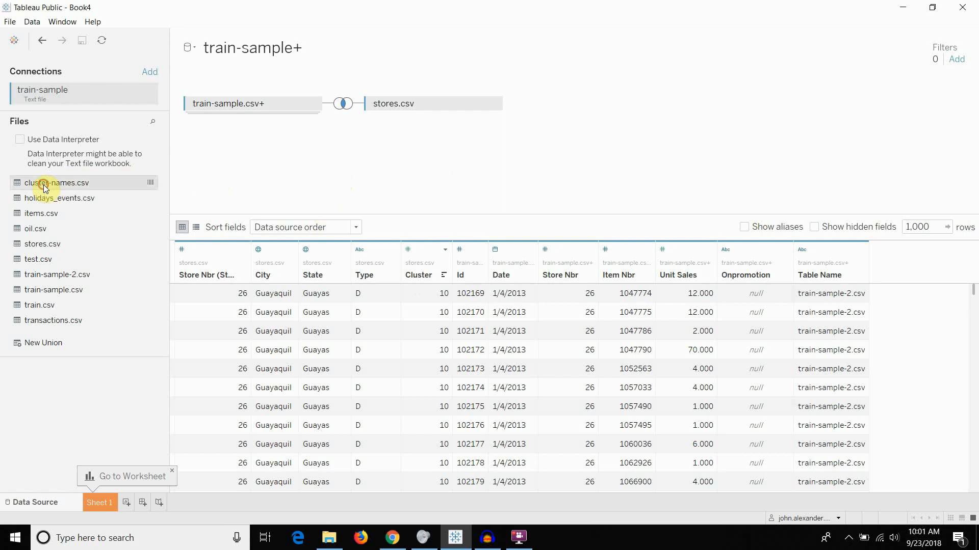
- Inner-join cluster-names.csv to stores.csv on Cluster = Cluster, adding the Name column
drag(43, 183, 583, 141)
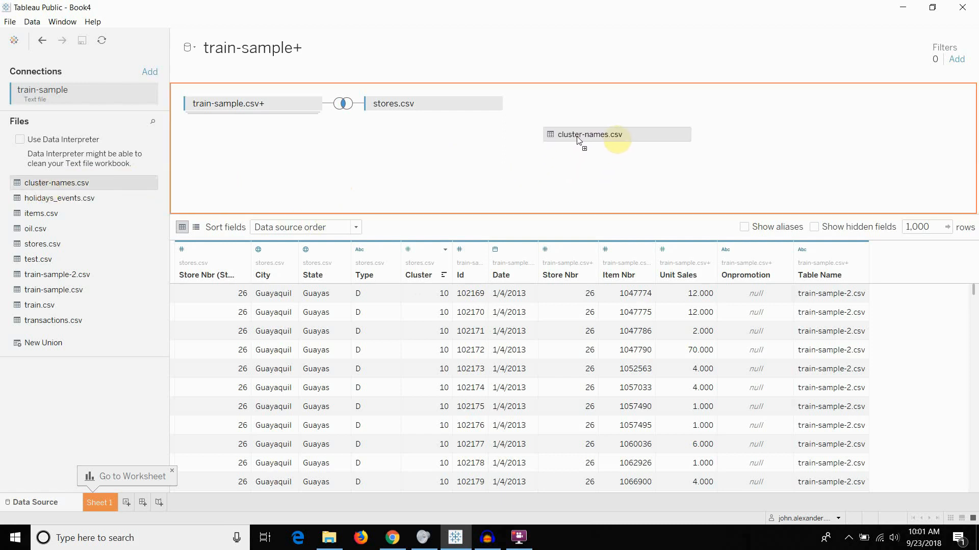
drag(589, 134, 577, 131)
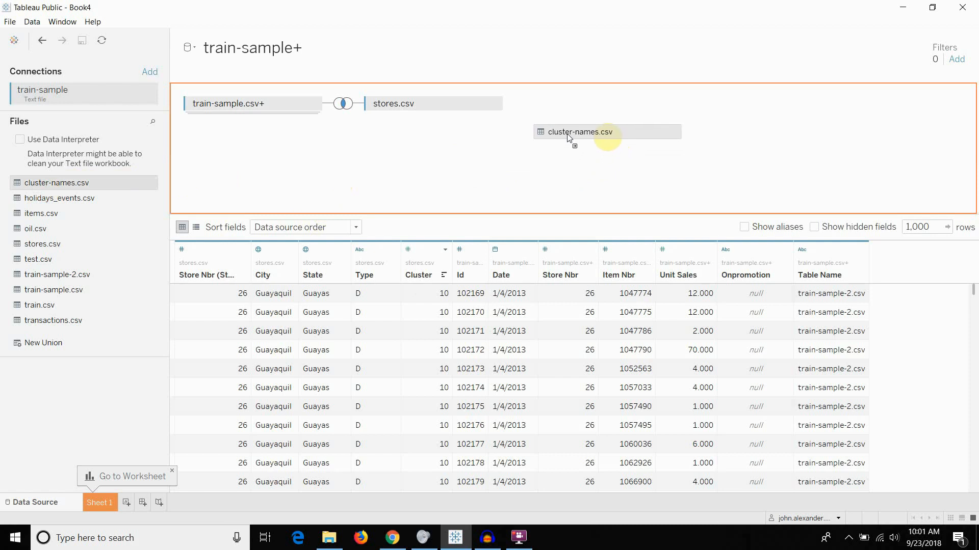
drag(580, 132, 388, 181)
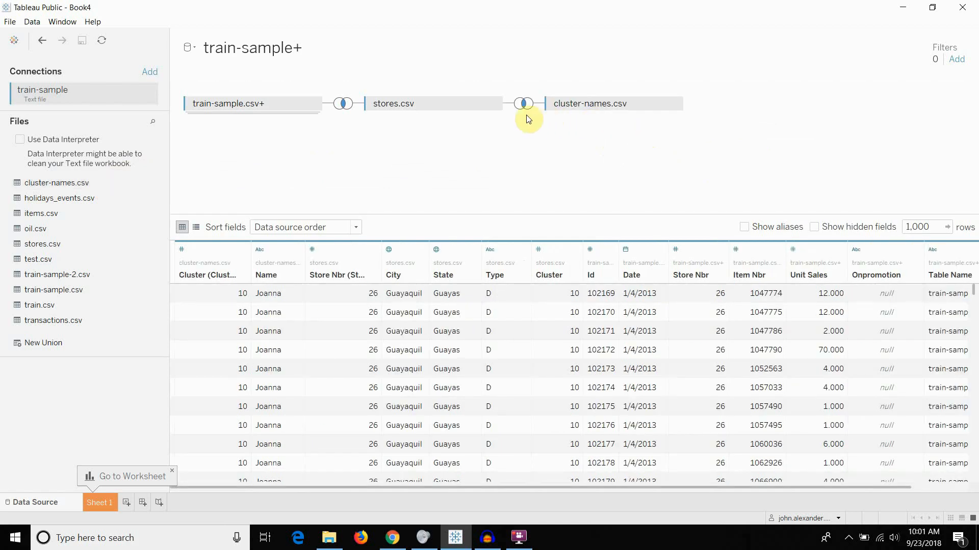
click(523, 103)
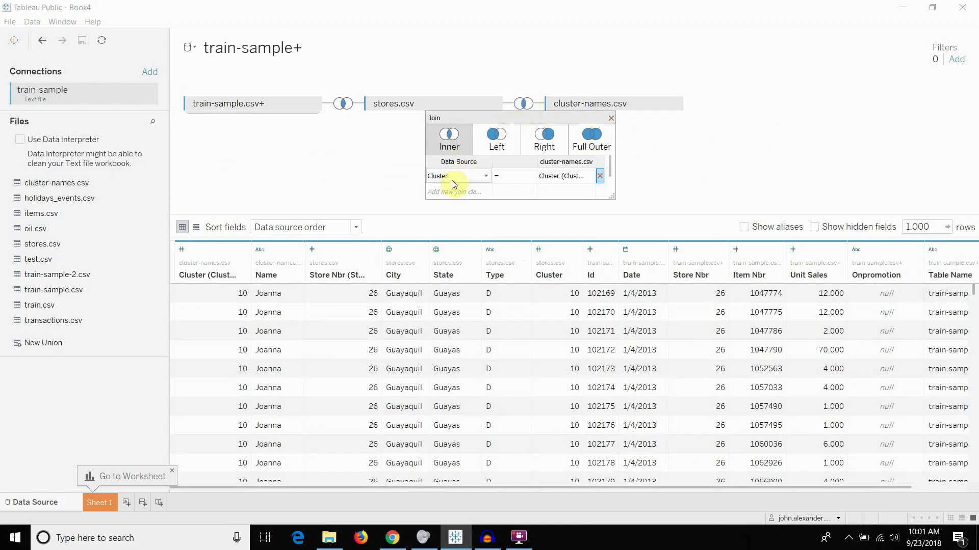
mouse_move(516, 255)
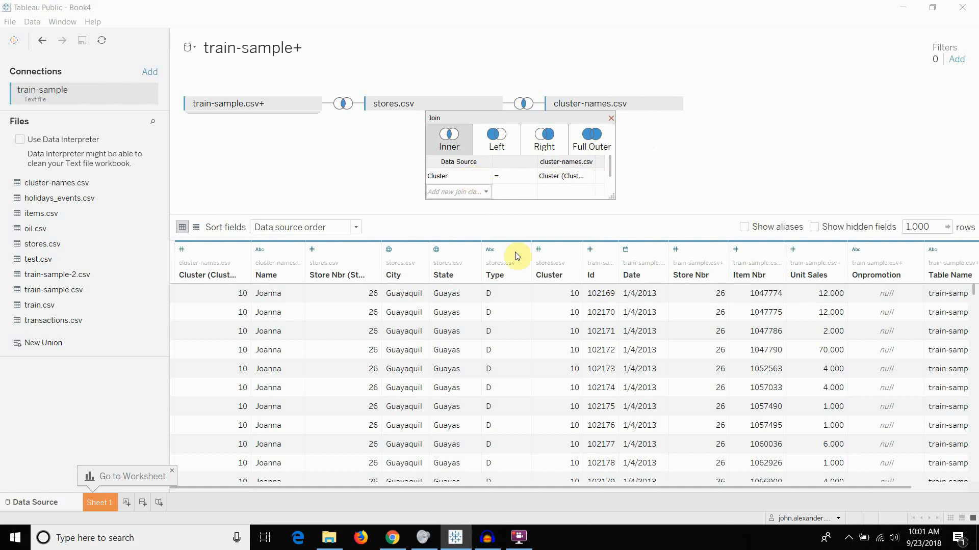
mouse_move(610, 118)
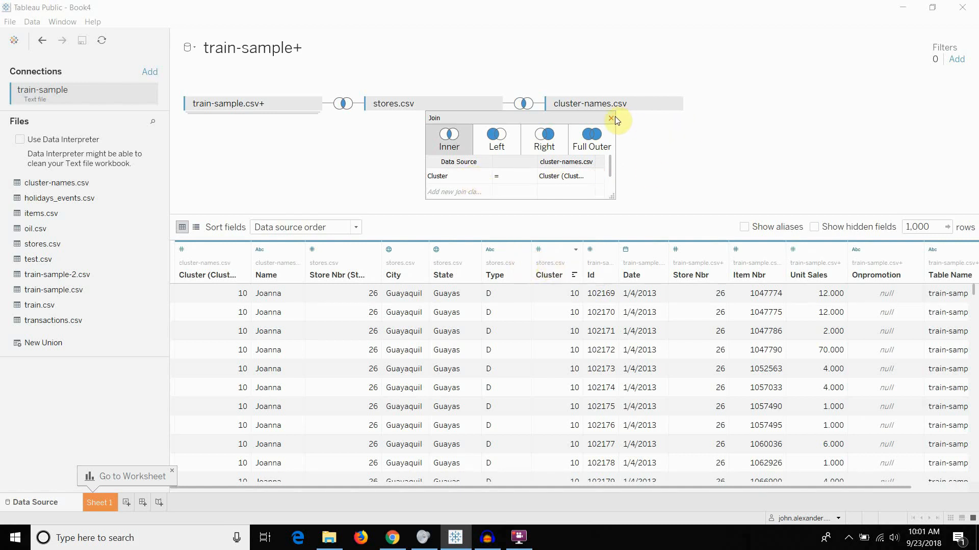
click(610, 119)
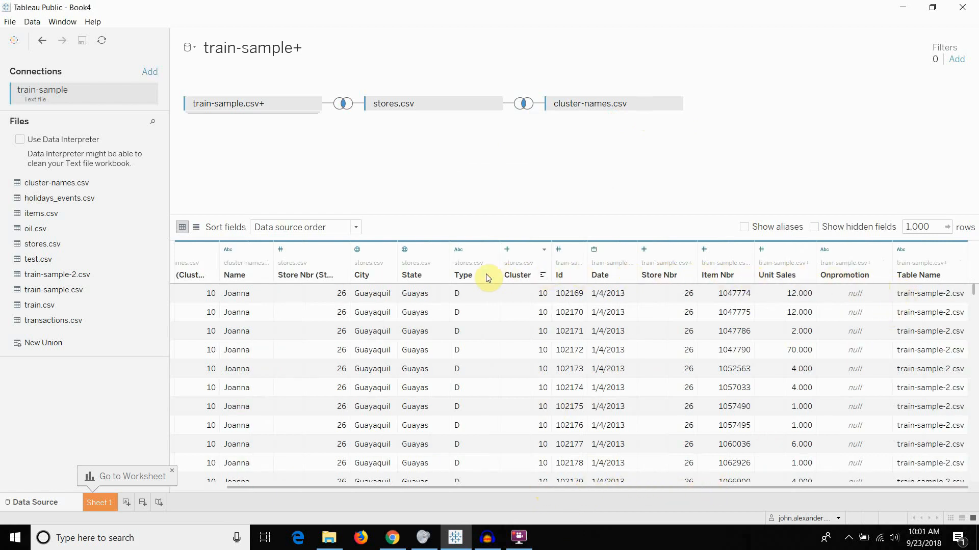
mouse_move(239, 276)
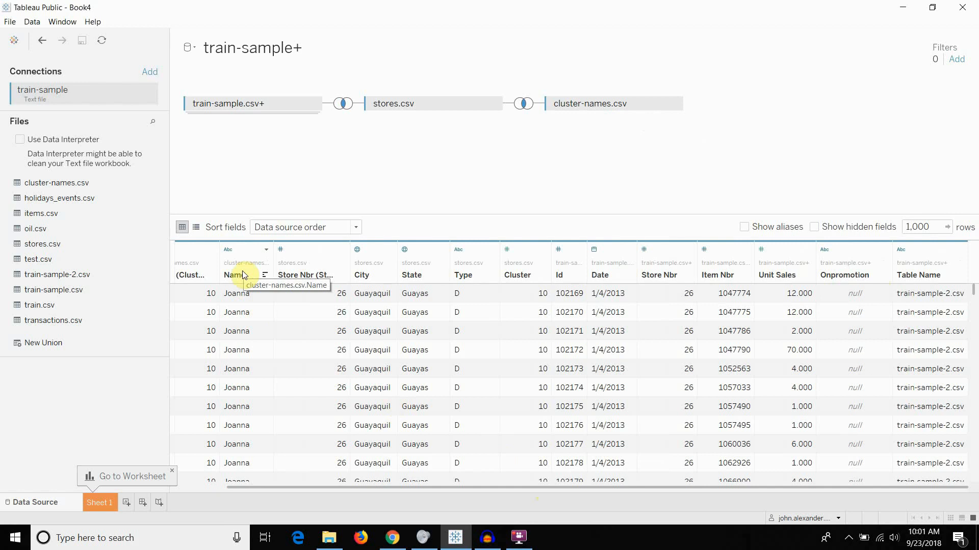
mouse_move(387, 148)
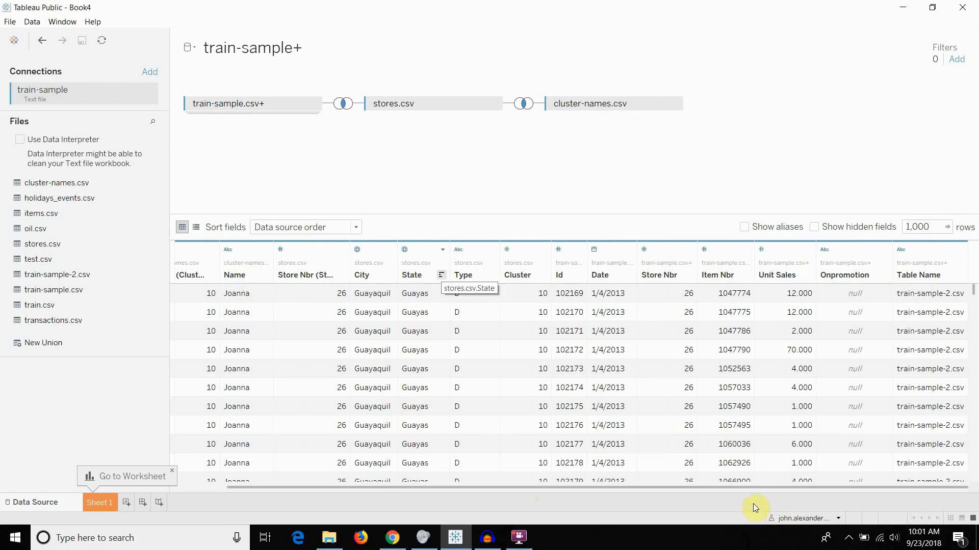
mouse_move(732, 283)
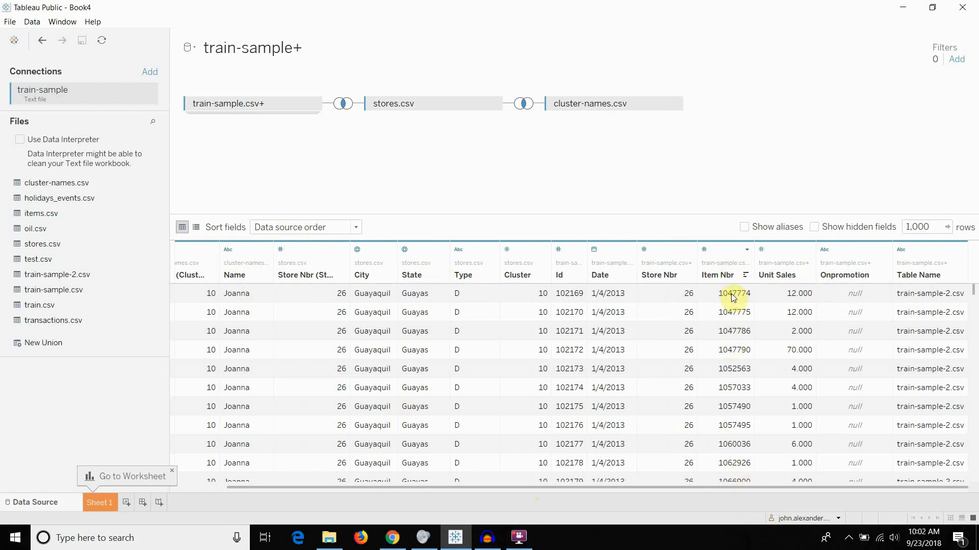
mouse_move(730, 350)
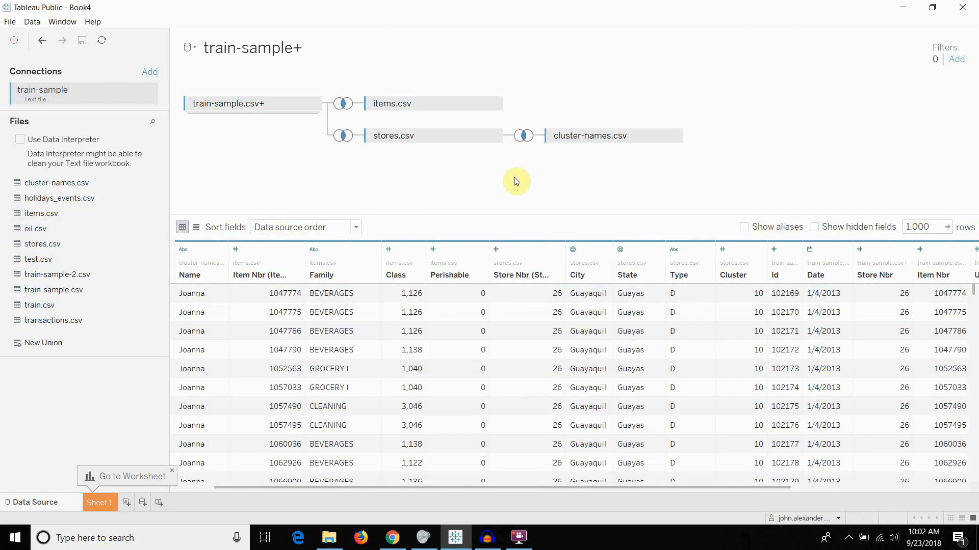
mouse_move(341, 103)
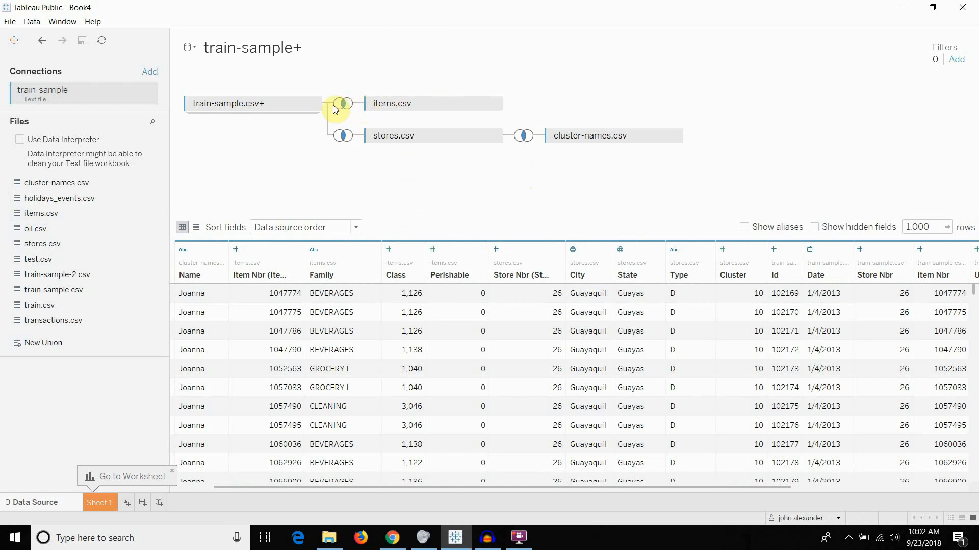
- Change the items.csv join on Item Nbr = Item Nbr to a left join
click(342, 103)
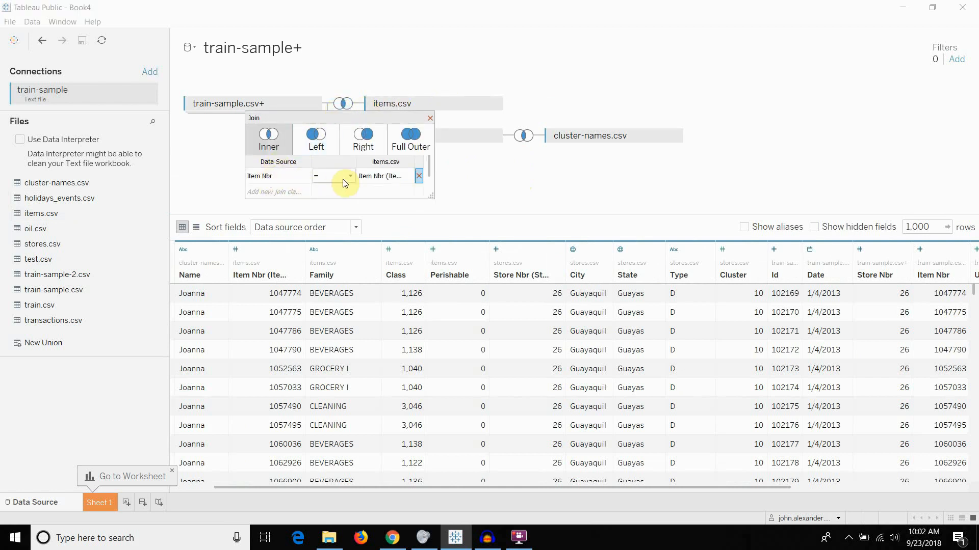
mouse_move(384, 175)
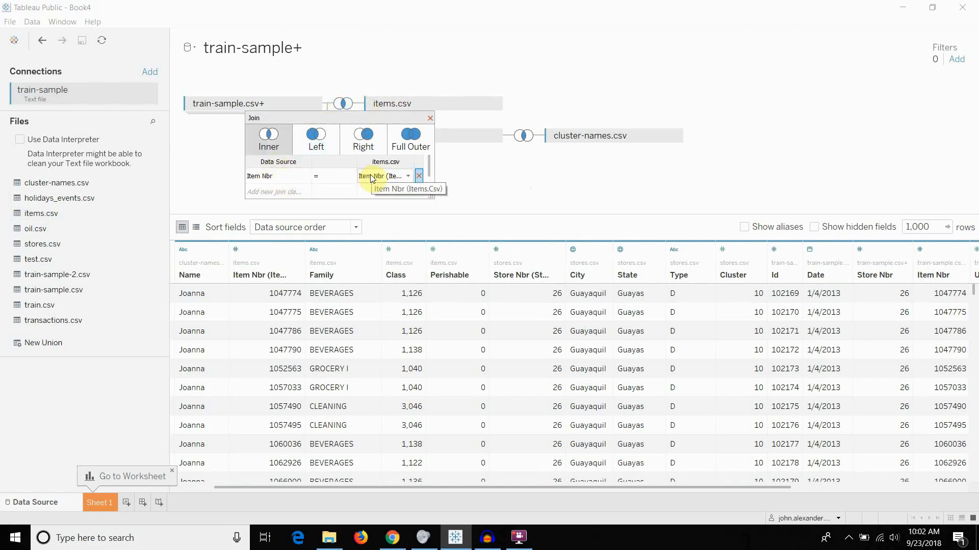
mouse_move(371, 180)
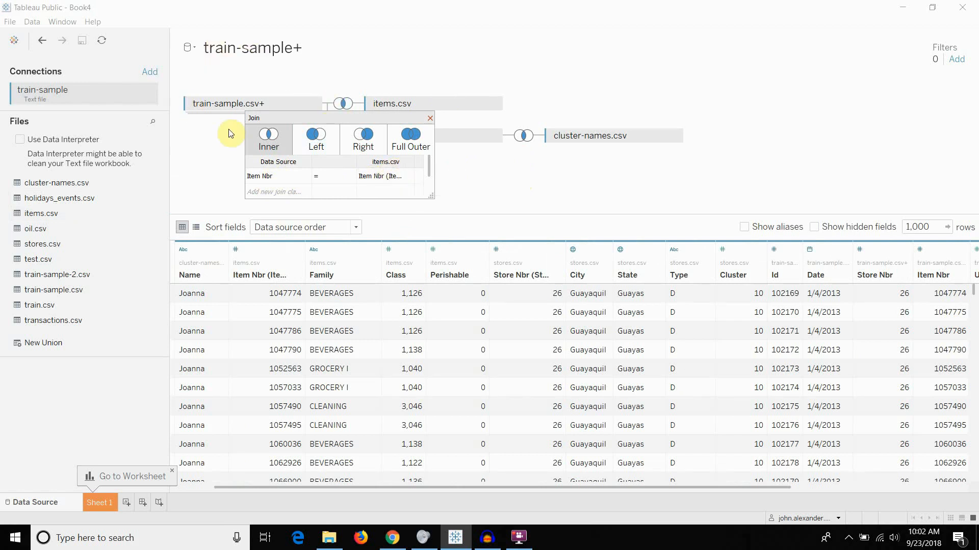
mouse_move(220, 88)
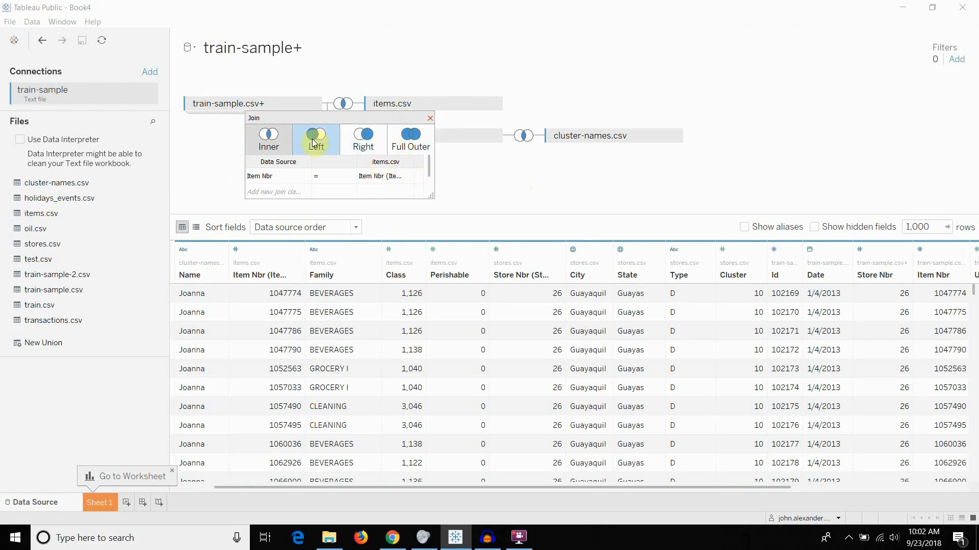
click(316, 138)
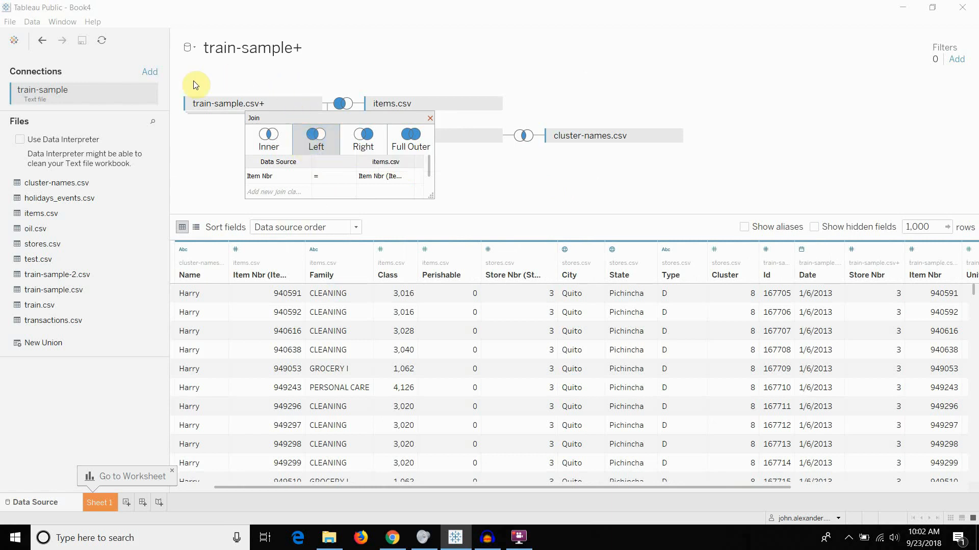
mouse_move(205, 164)
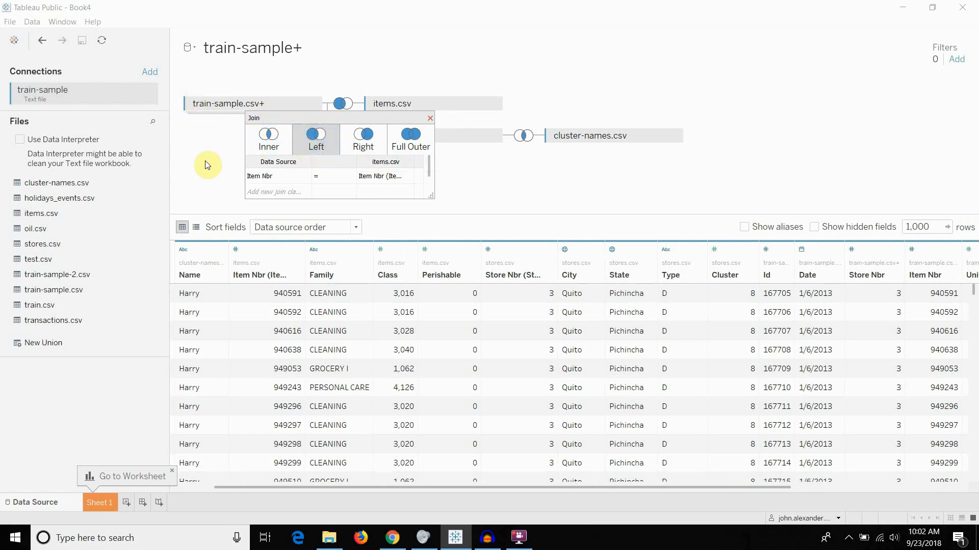
mouse_move(514, 105)
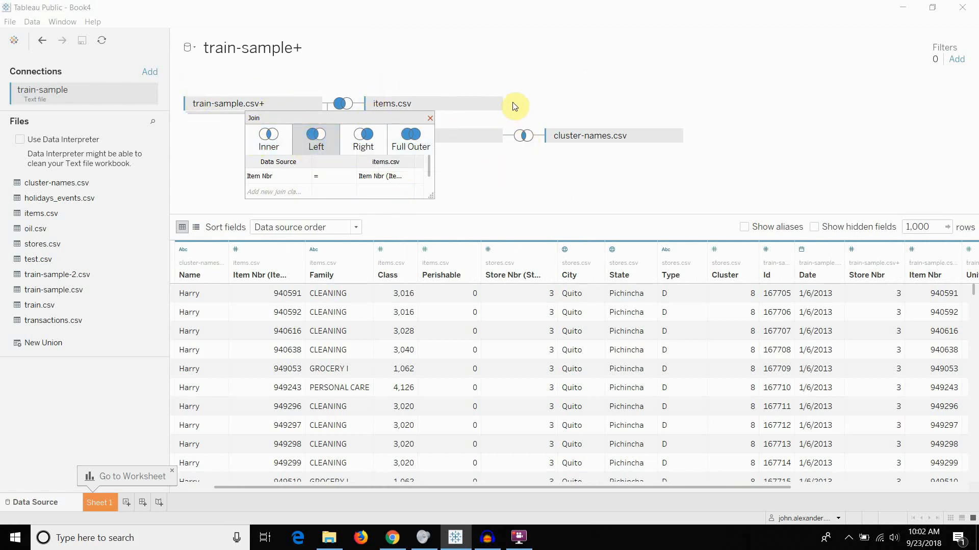
mouse_move(479, 125)
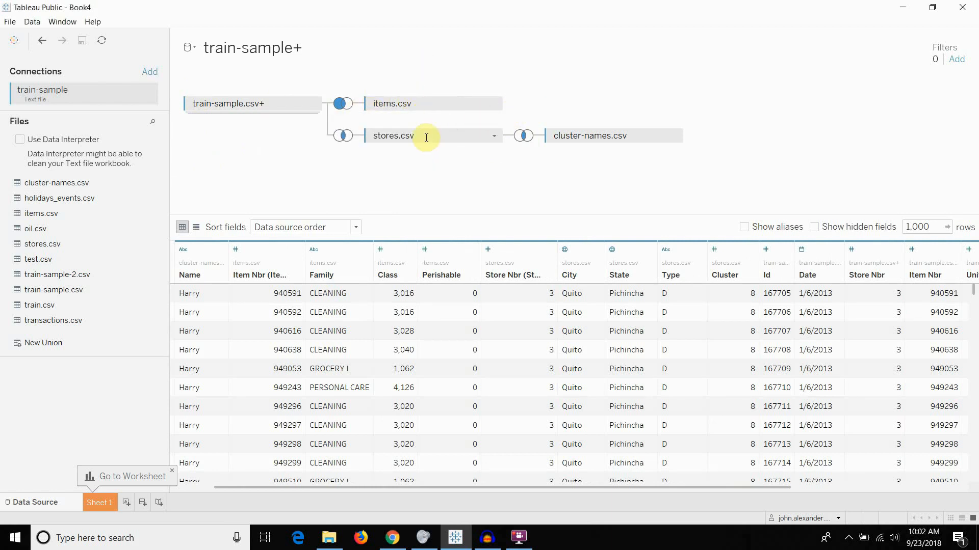
mouse_move(76, 261)
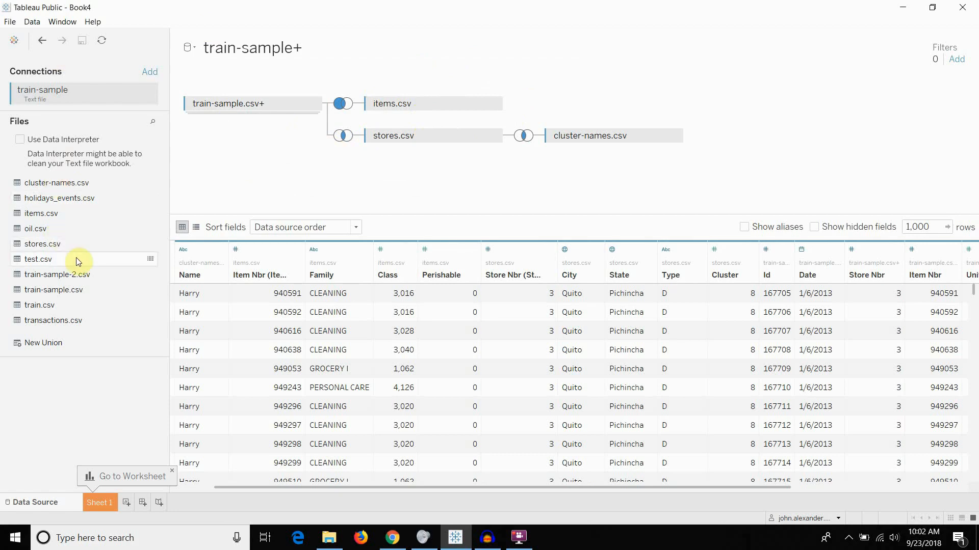
mouse_move(67, 323)
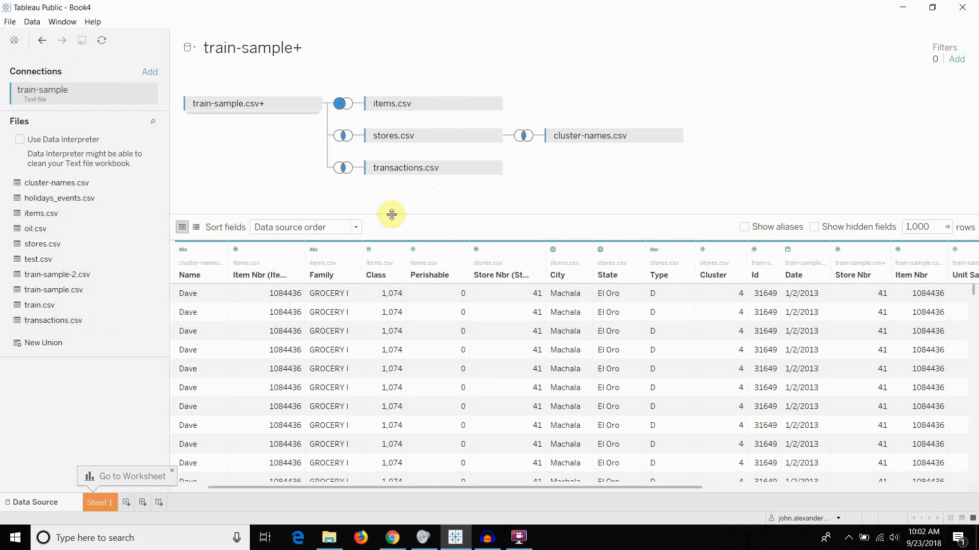
mouse_move(342, 167)
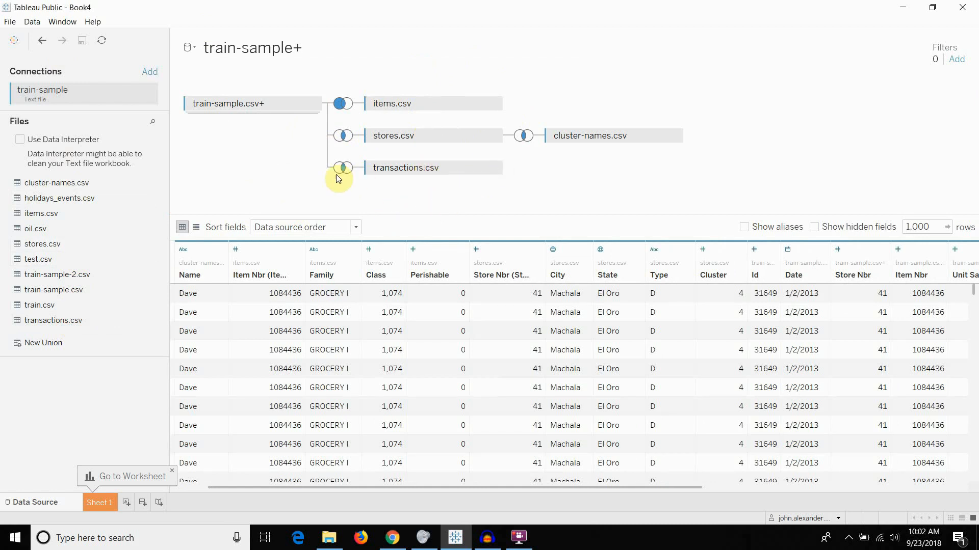
- Inspect the join settings for the newly added transactions.csv table
click(342, 167)
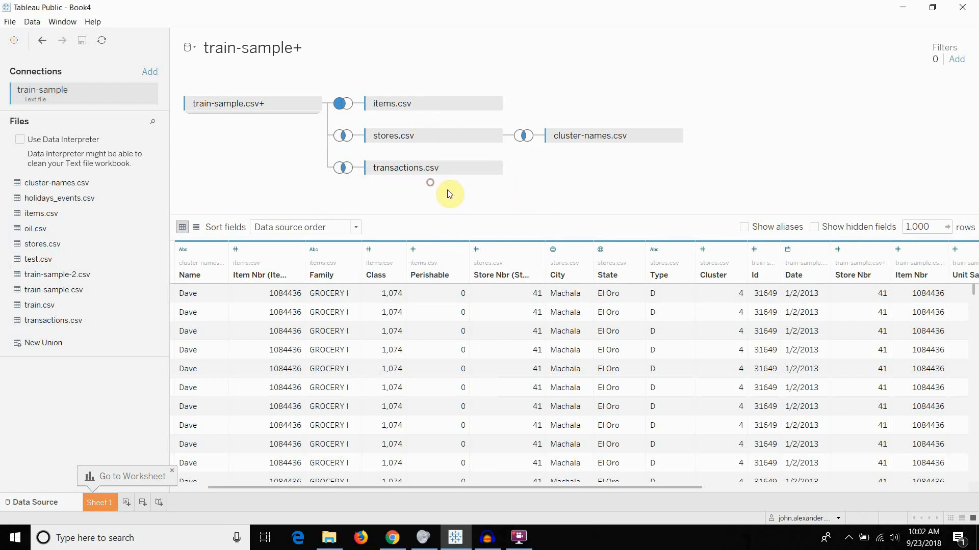
mouse_move(59, 205)
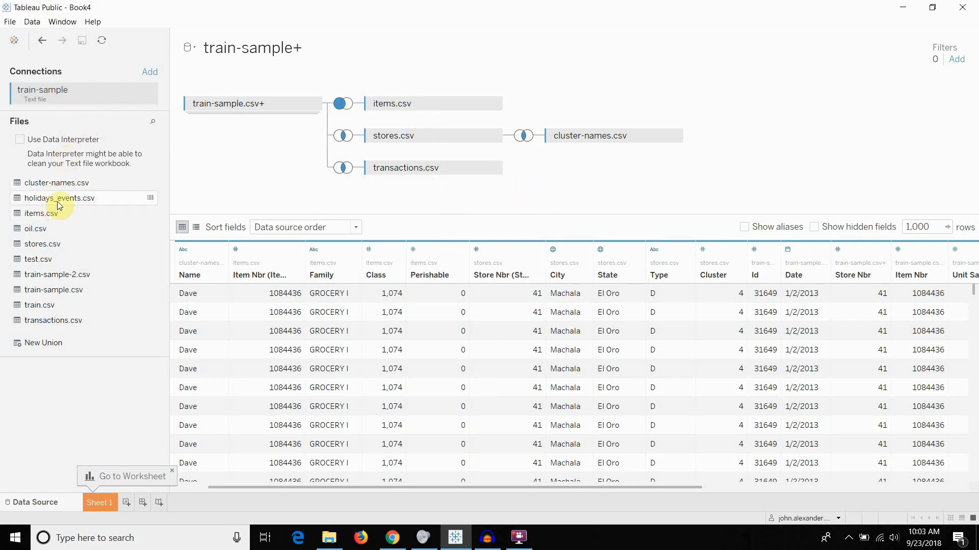
mouse_move(60, 198)
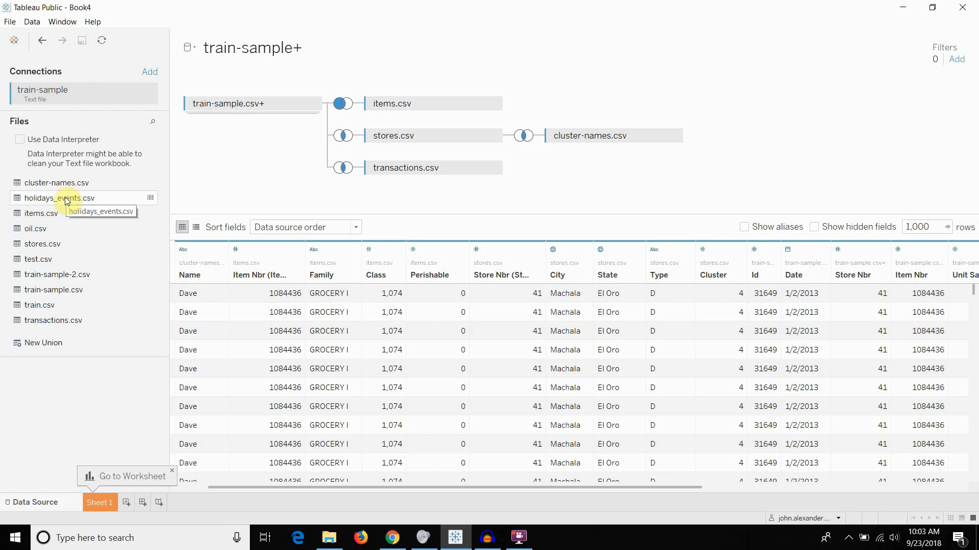
drag(66, 198, 269, 195)
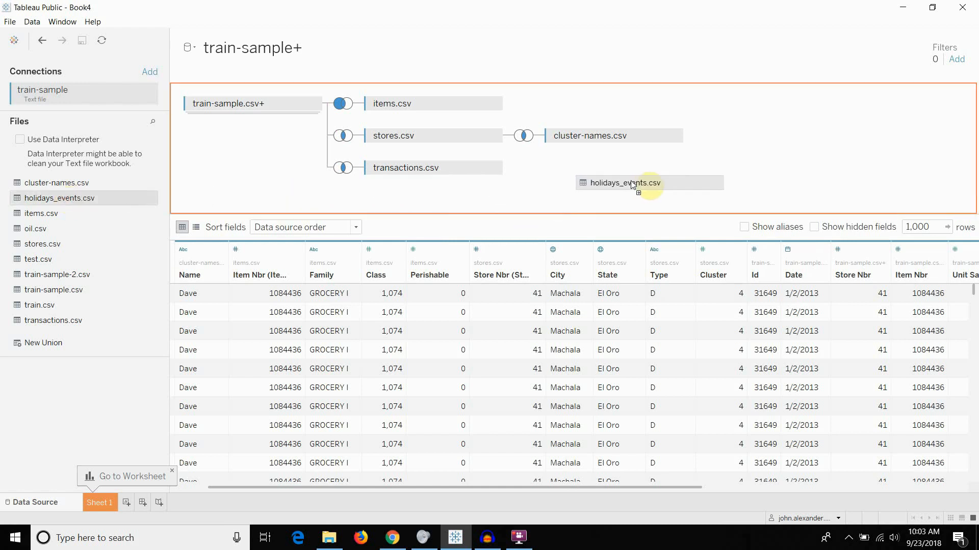
drag(624, 183, 350, 103)
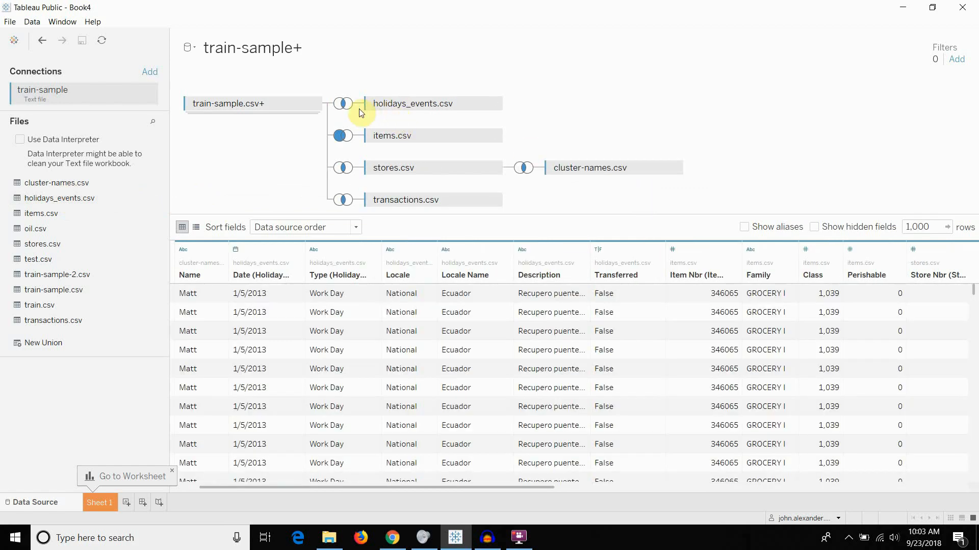
click(342, 103)
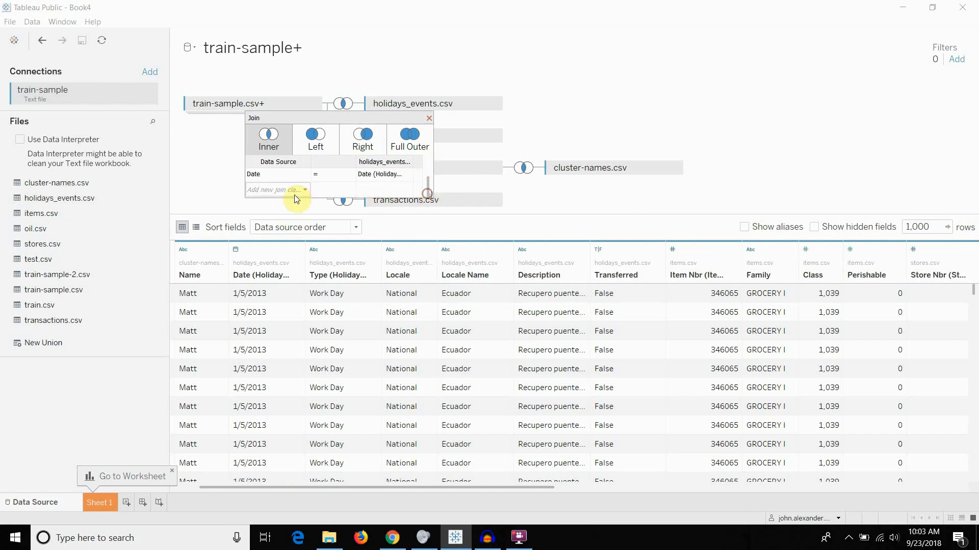
click(278, 190)
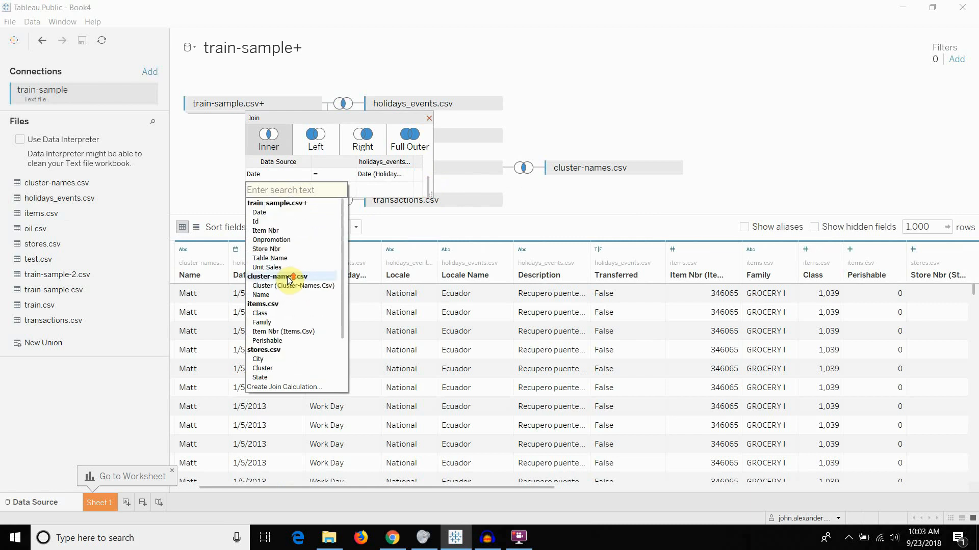
scroll(down, 3)
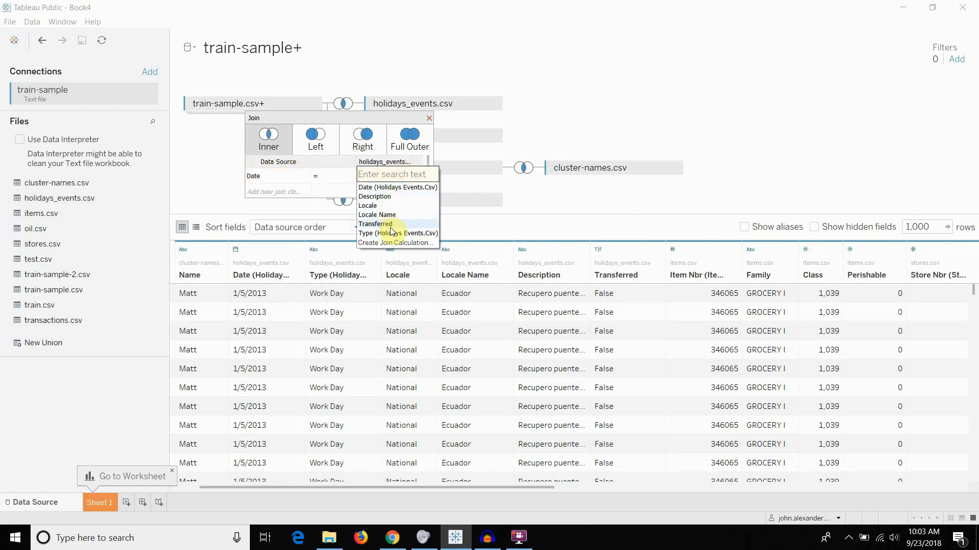
mouse_move(394, 233)
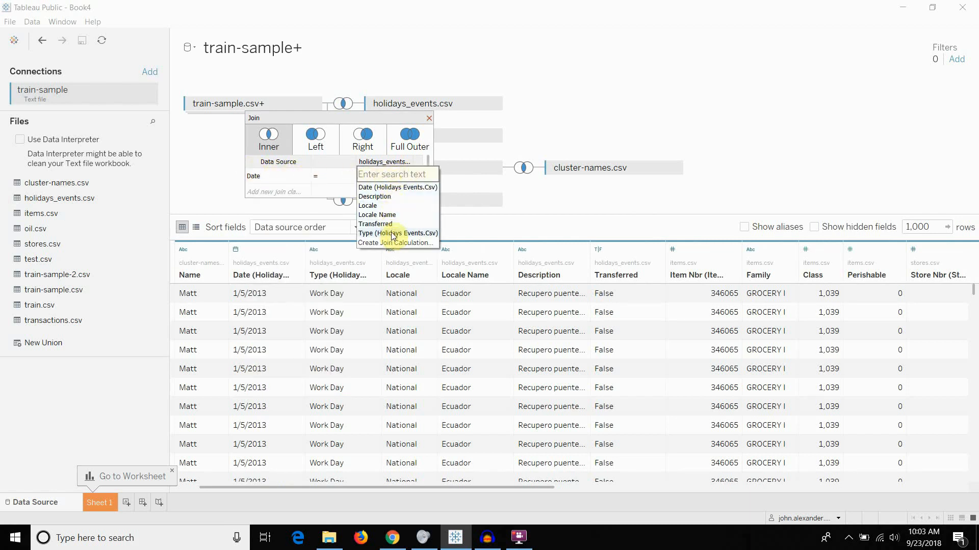
mouse_move(375, 225)
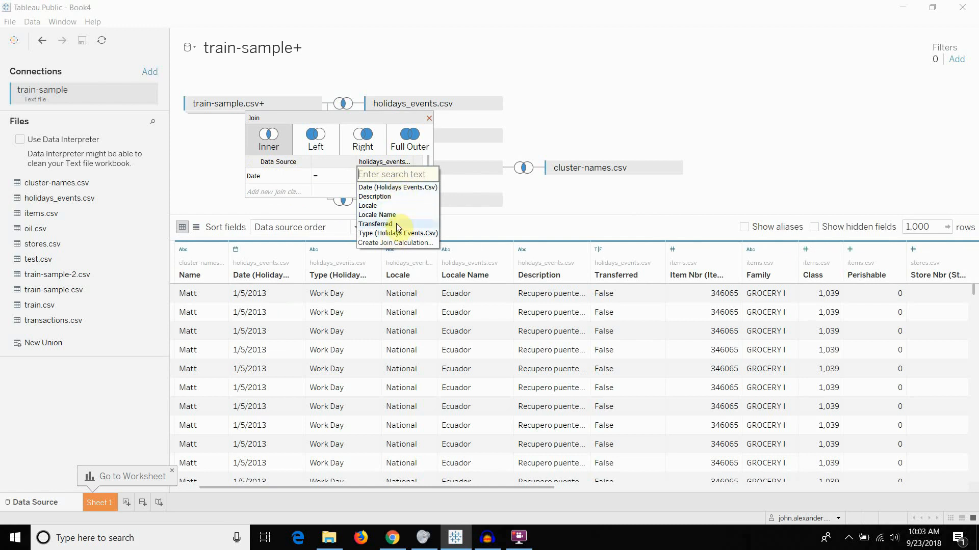
click(294, 175)
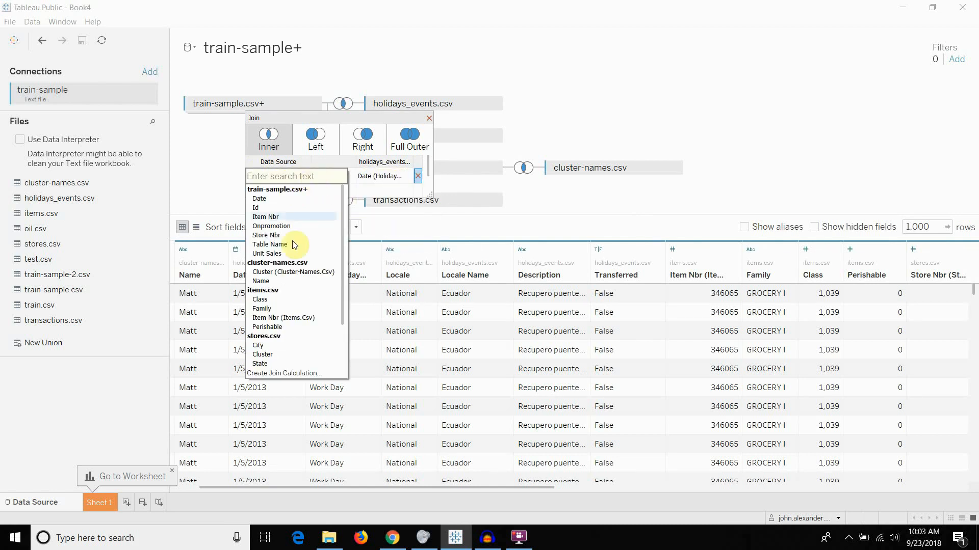
scroll(down, 3)
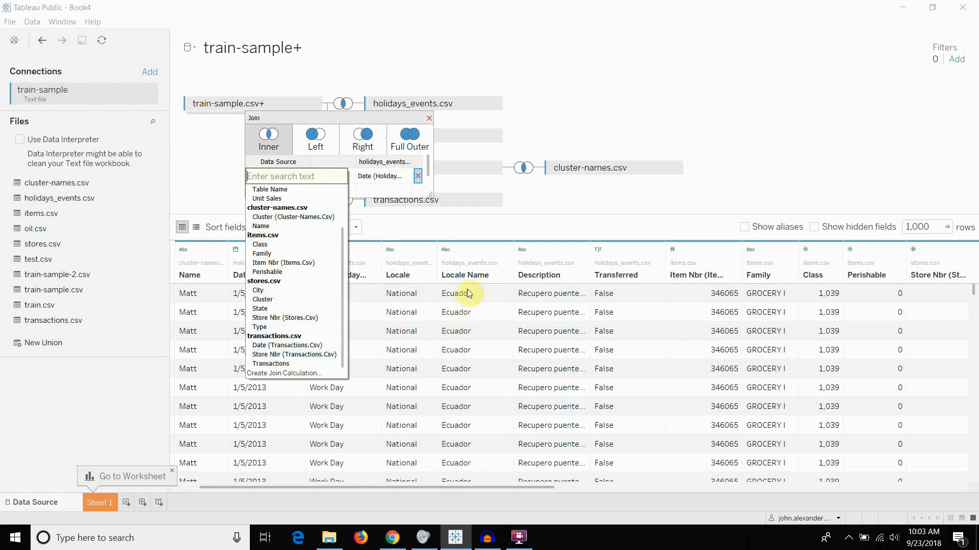
mouse_move(312, 256)
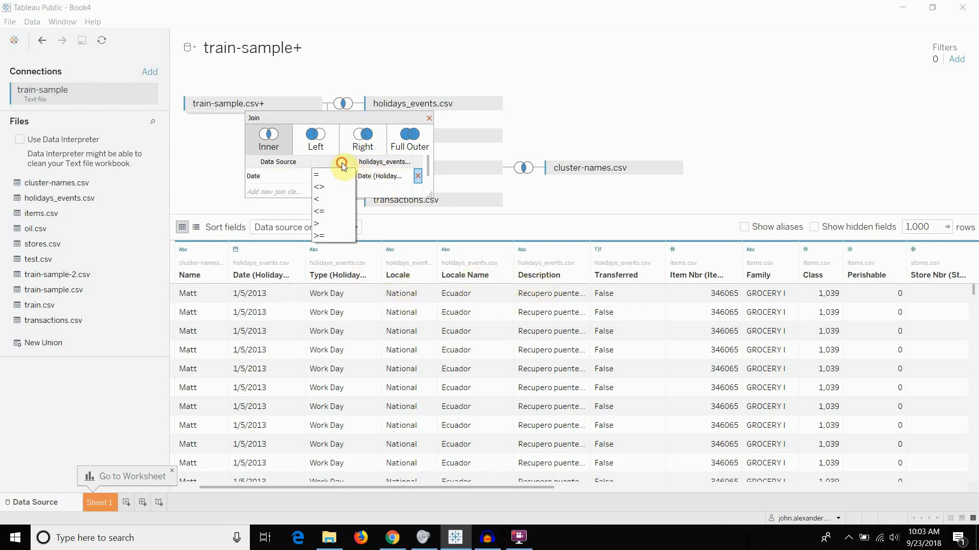
click(317, 175)
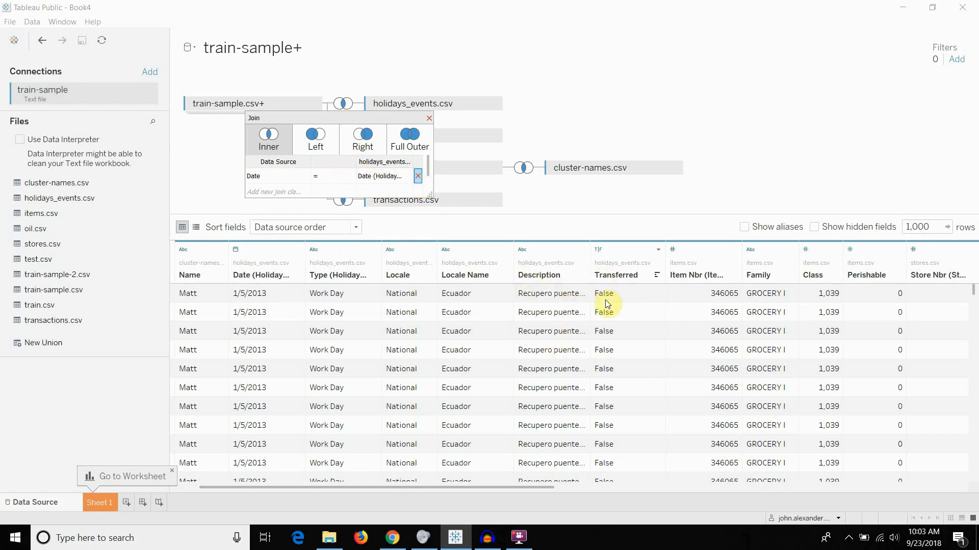
mouse_move(392, 225)
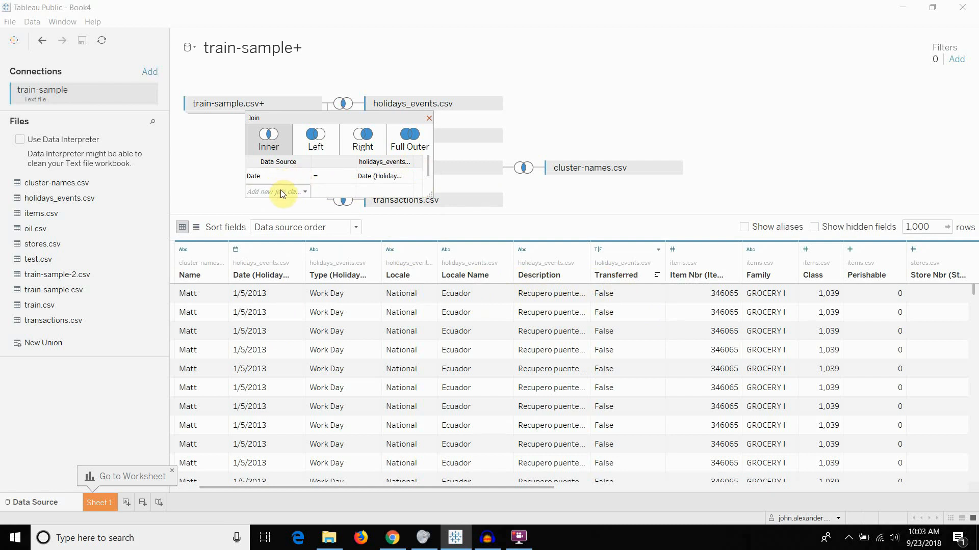
click(443, 103)
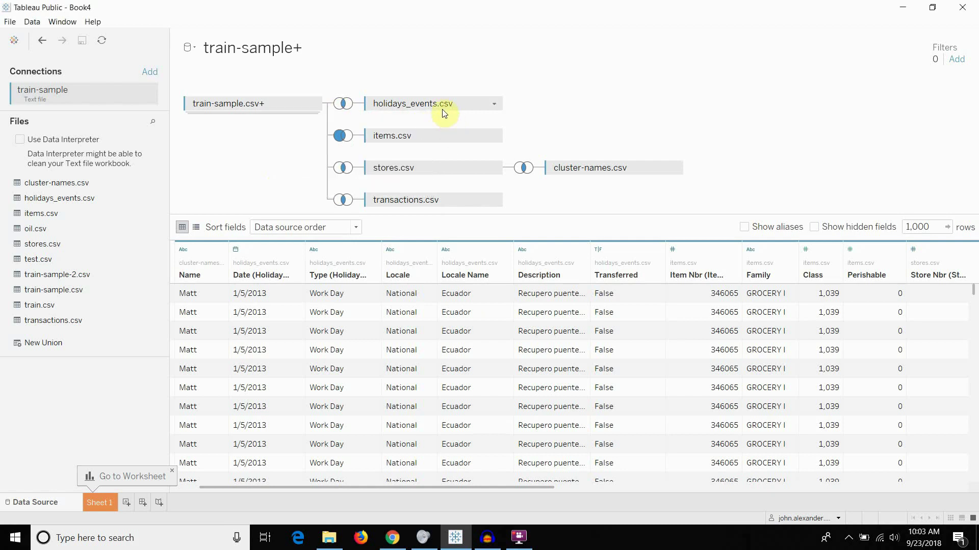
mouse_move(490, 44)
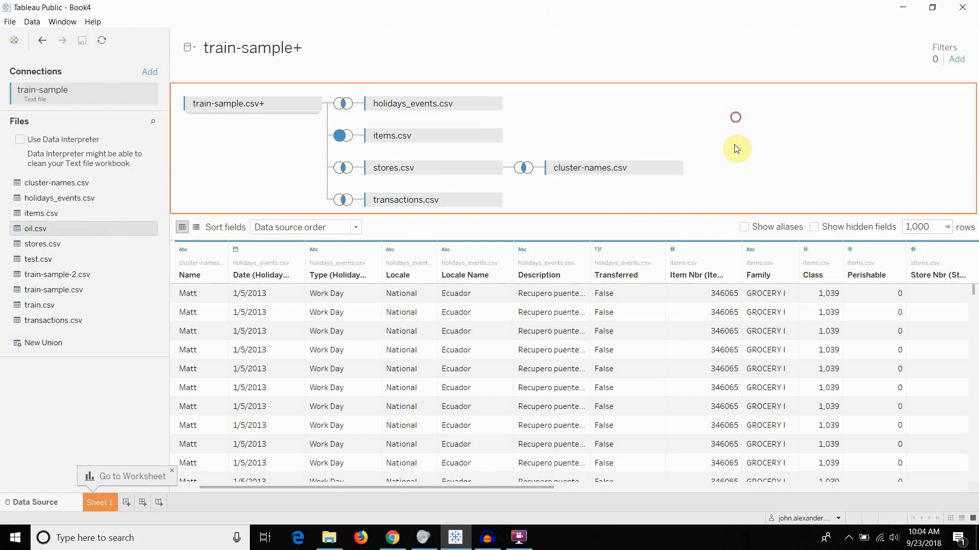
- Join oil.csv on Date = Price Date and make holidays_events a left join
click(343, 168)
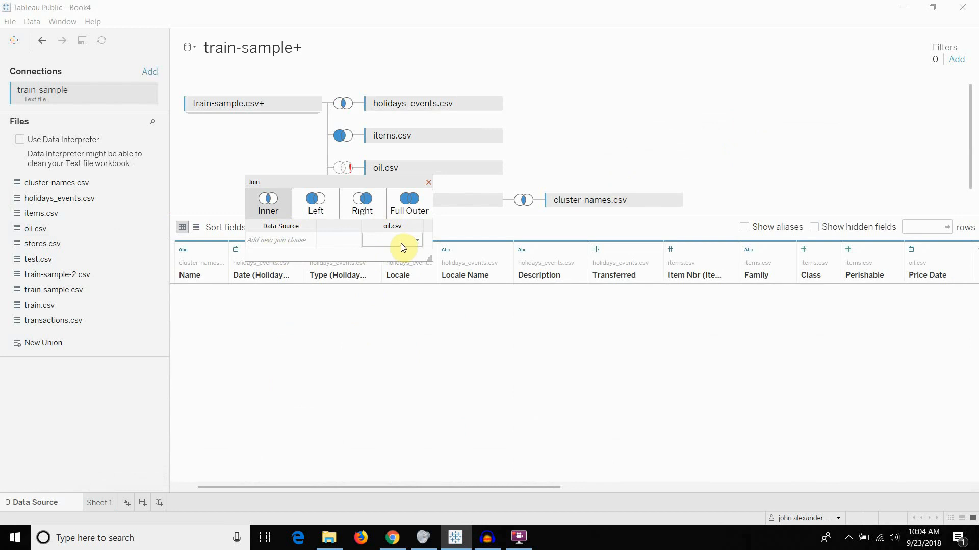
click(417, 240)
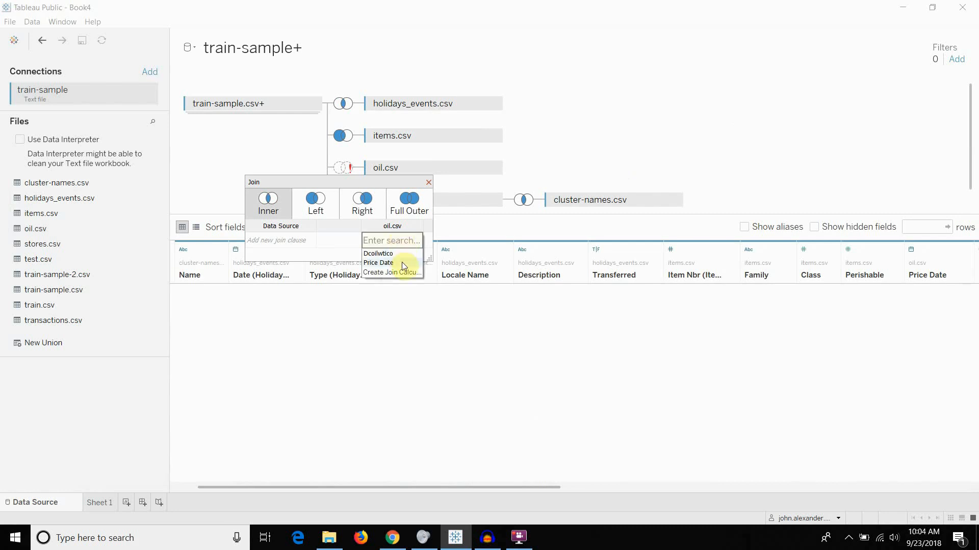
mouse_move(378, 263)
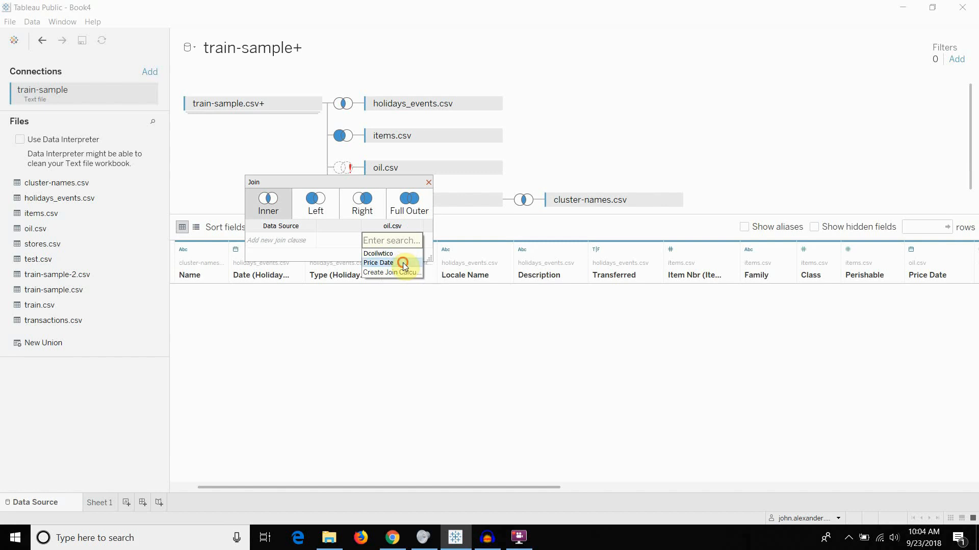
click(378, 263)
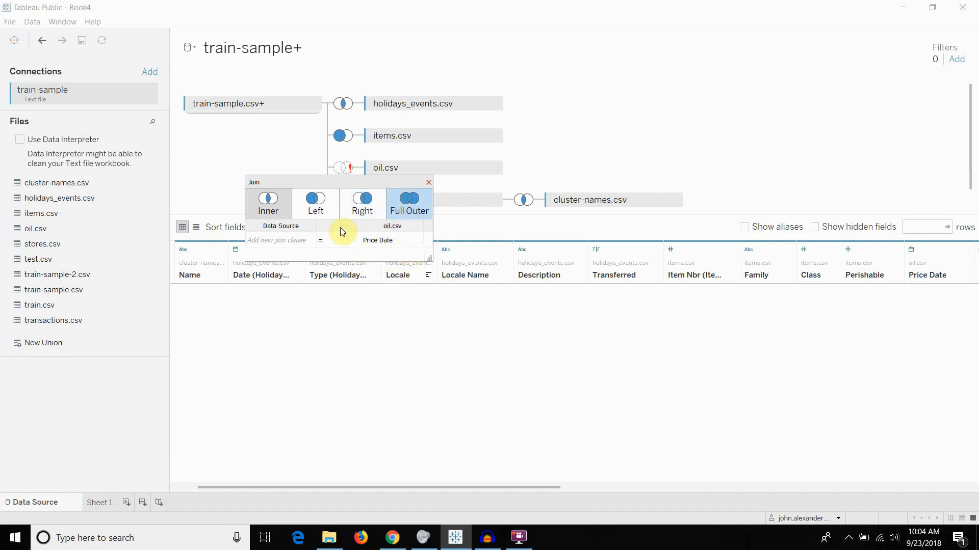
click(276, 240)
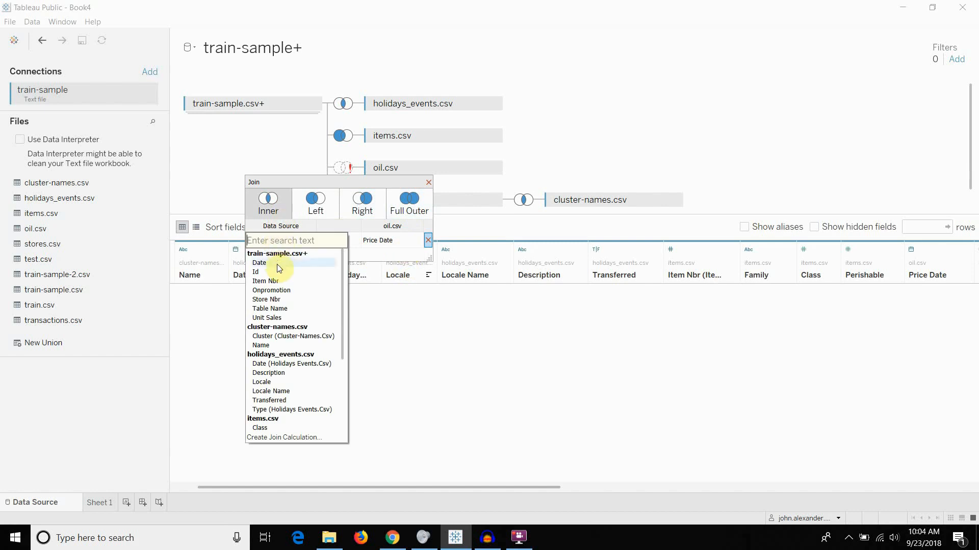
click(258, 263)
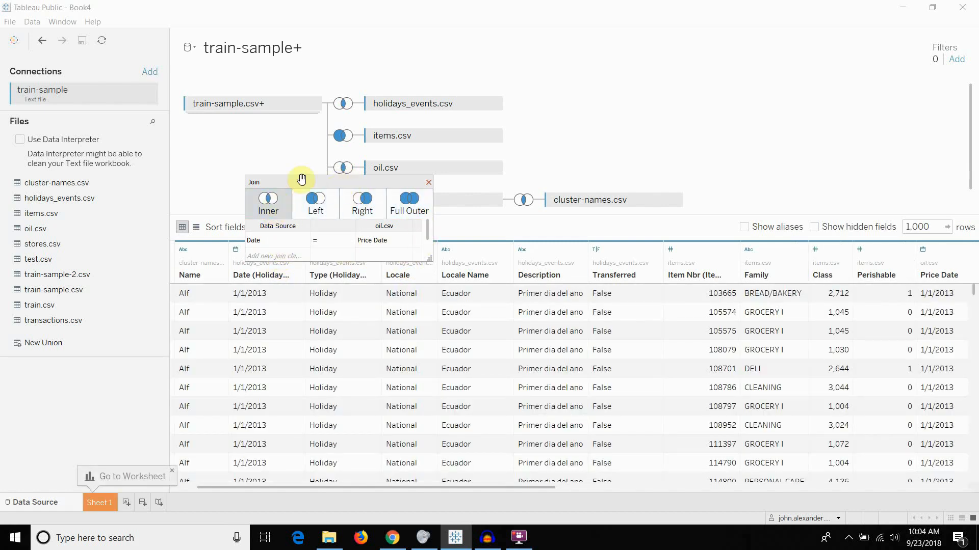
mouse_move(634, 141)
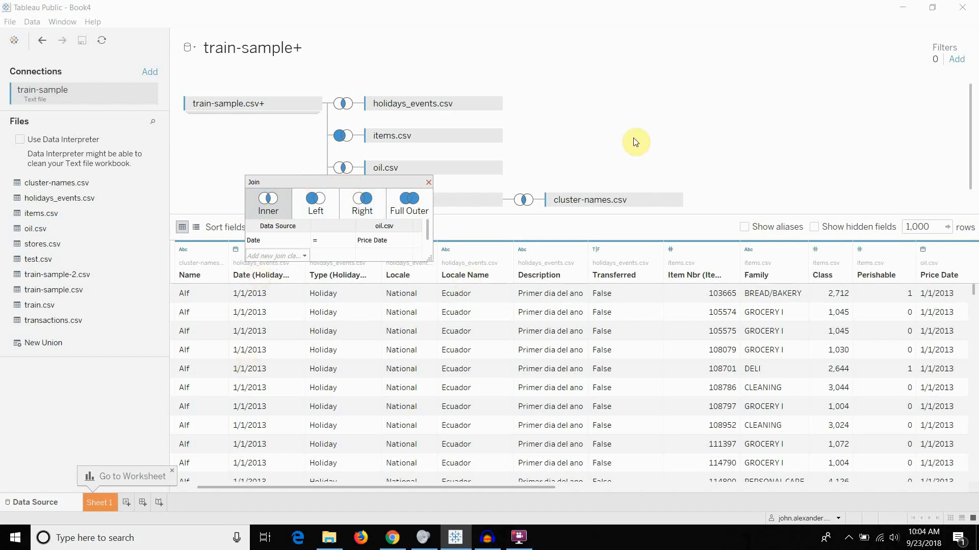
mouse_move(427, 182)
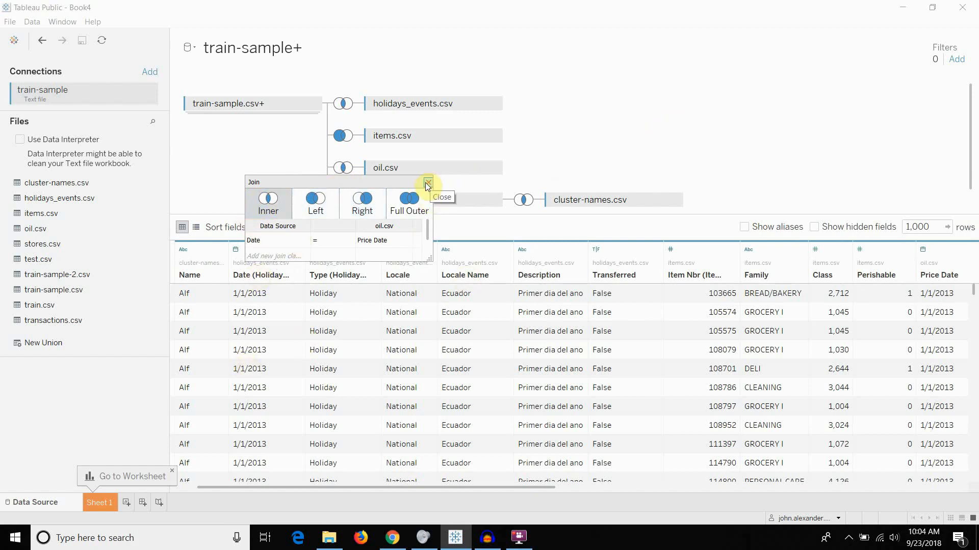
click(428, 182)
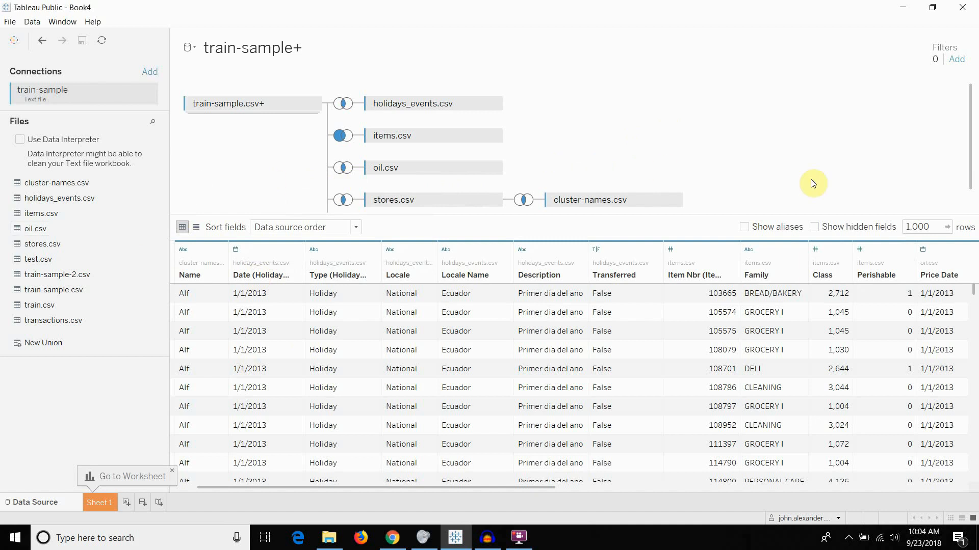
mouse_move(790, 219)
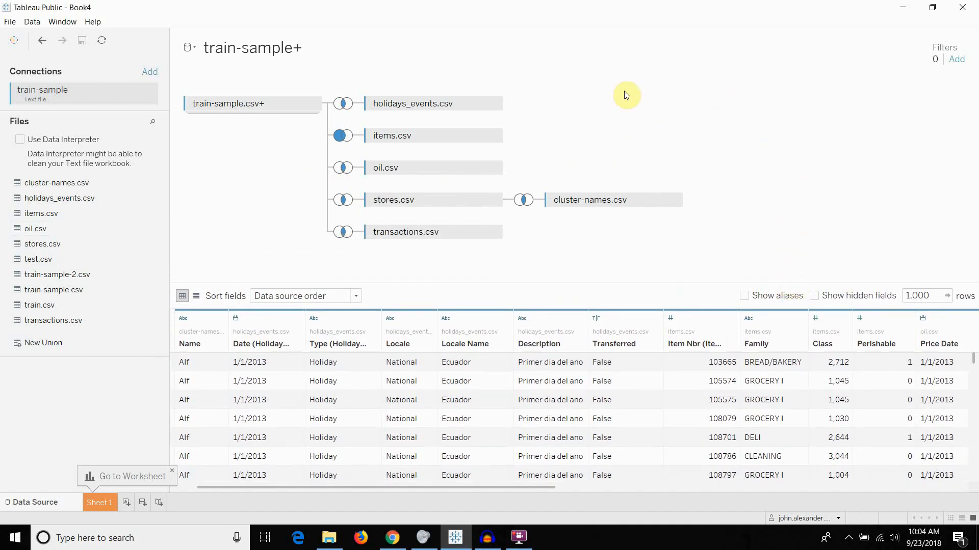
mouse_move(703, 90)
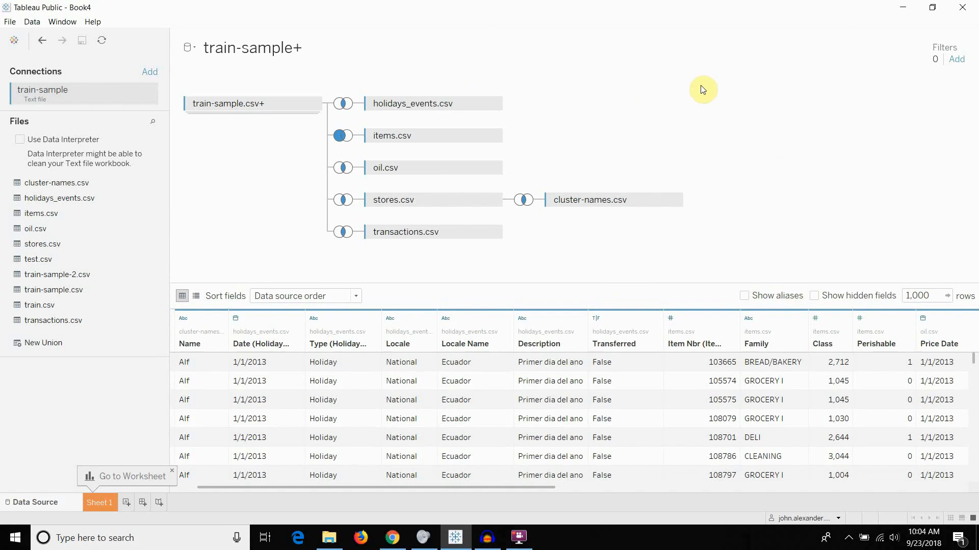
mouse_move(342, 103)
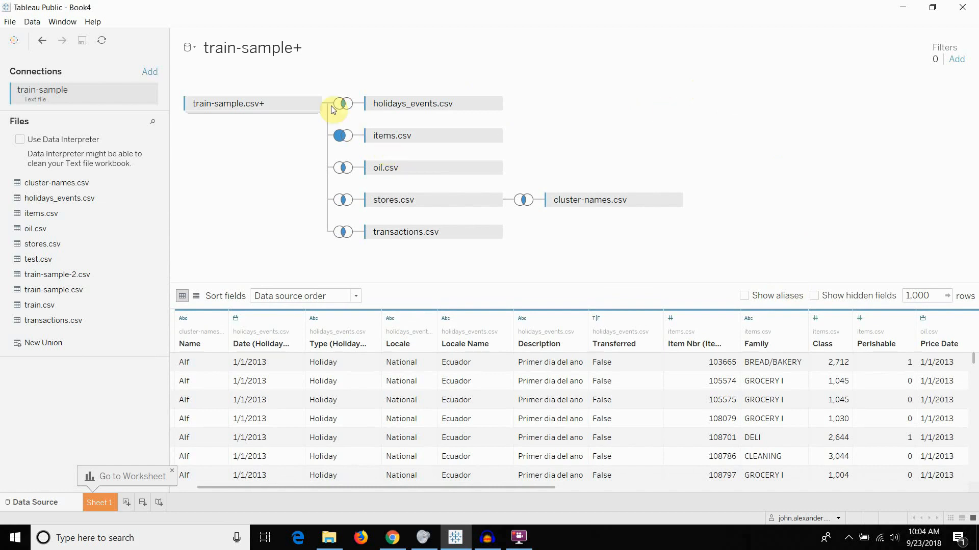
click(342, 103)
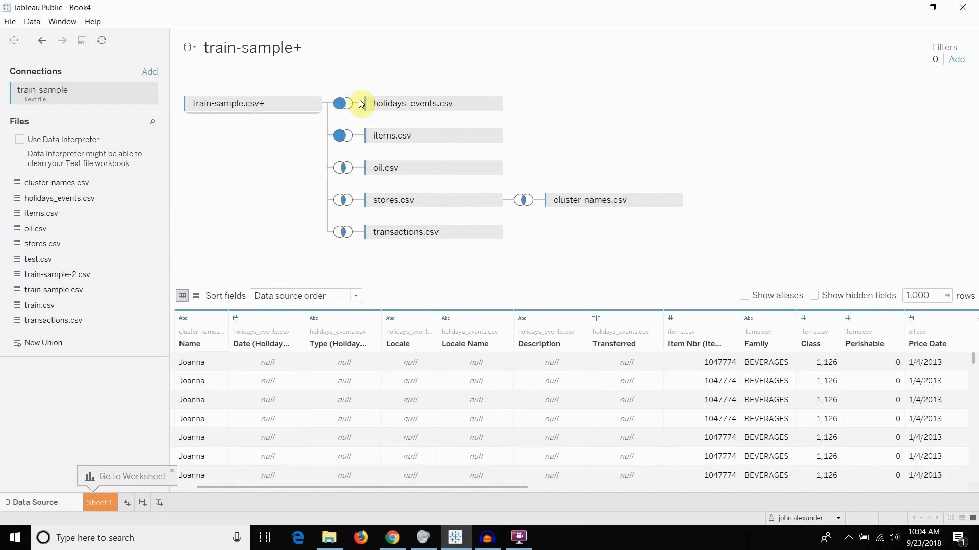
mouse_move(617, 161)
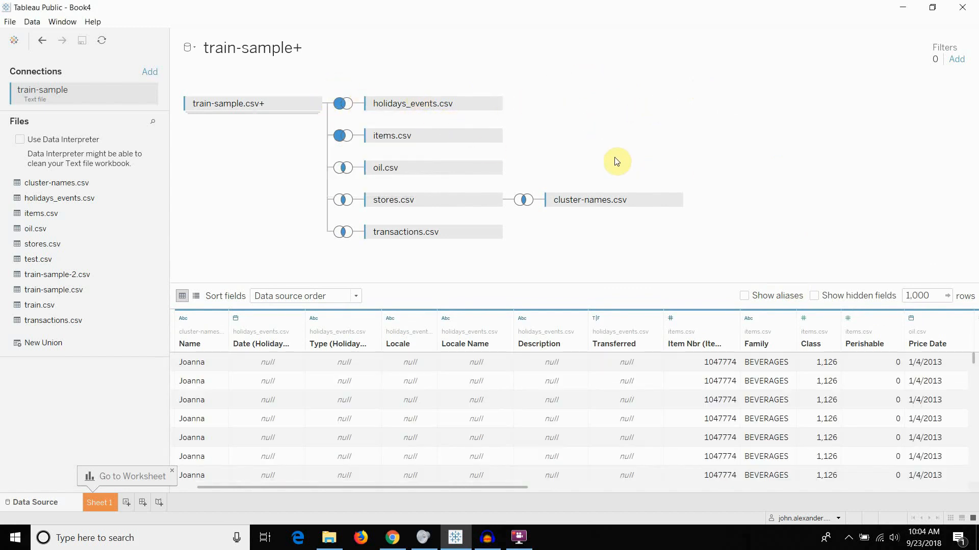
mouse_move(590, 170)
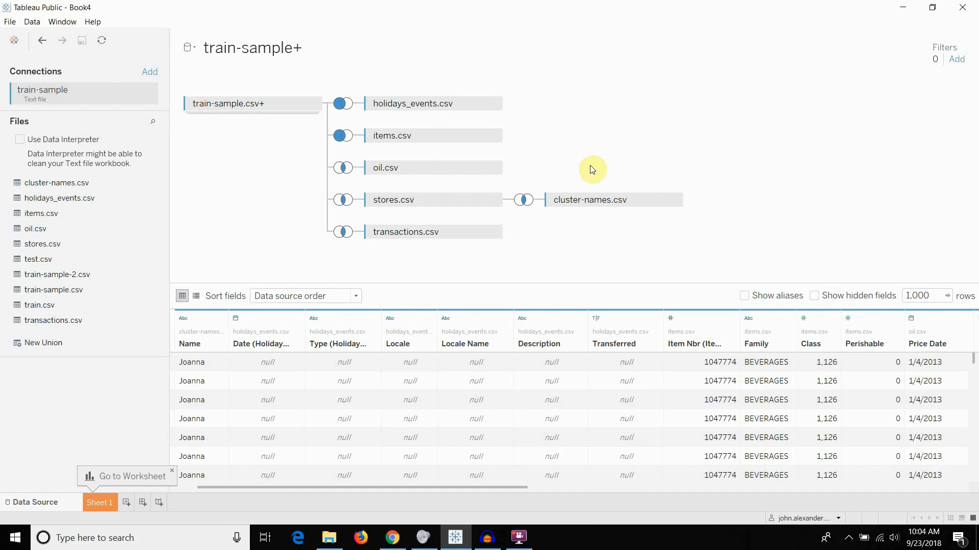
mouse_move(223, 86)
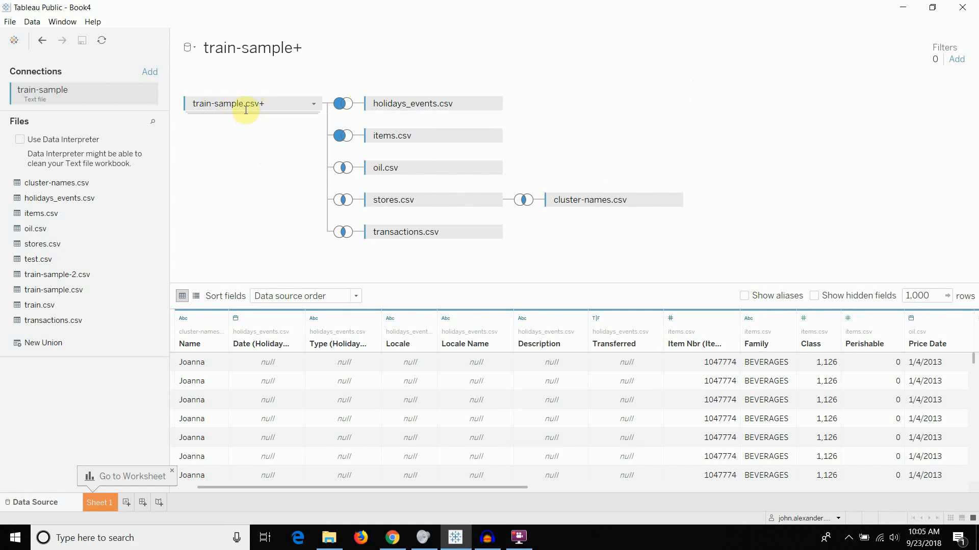
mouse_move(246, 103)
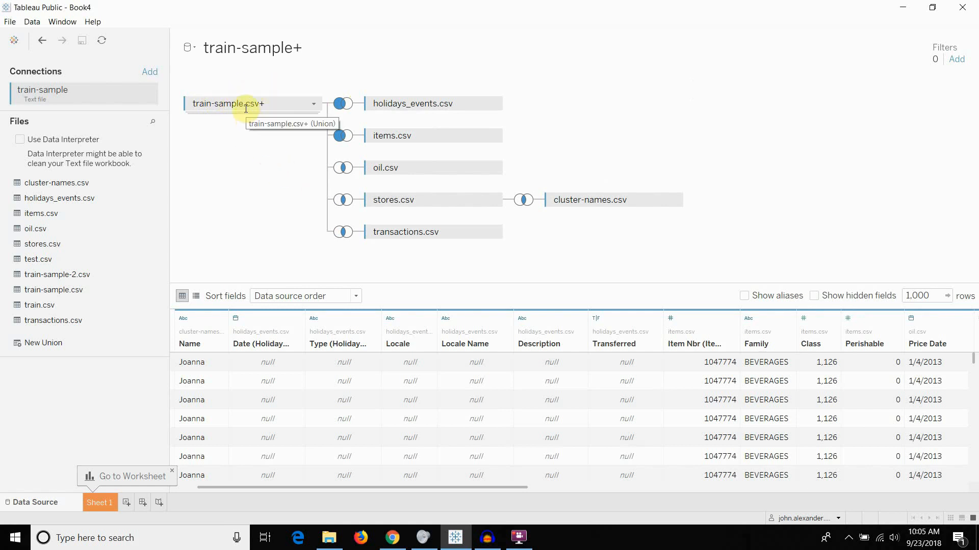
mouse_move(418, 87)
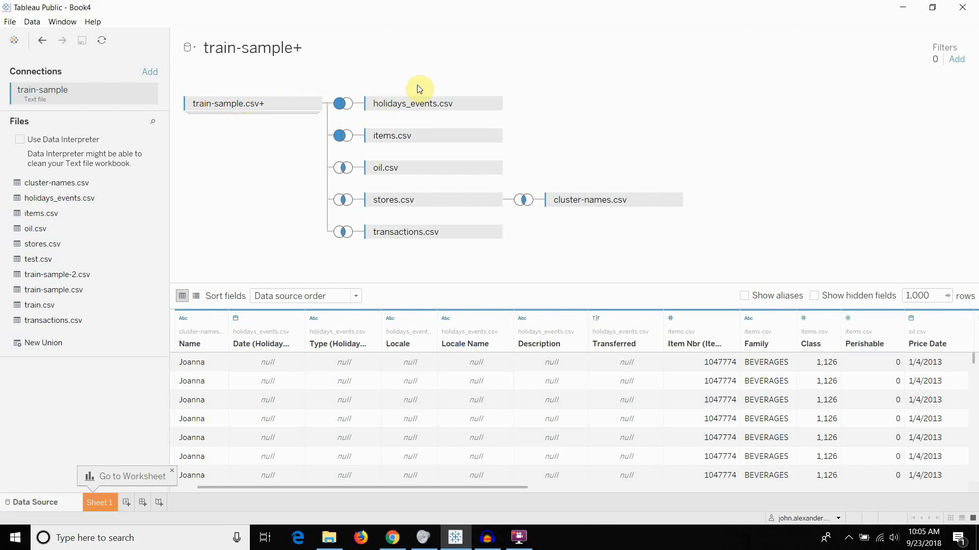
mouse_move(562, 164)
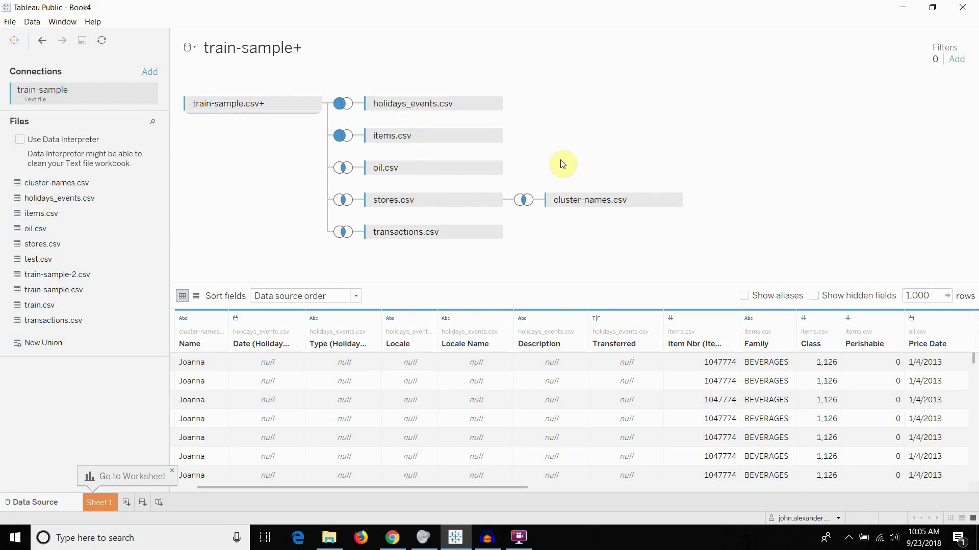
mouse_move(392, 129)
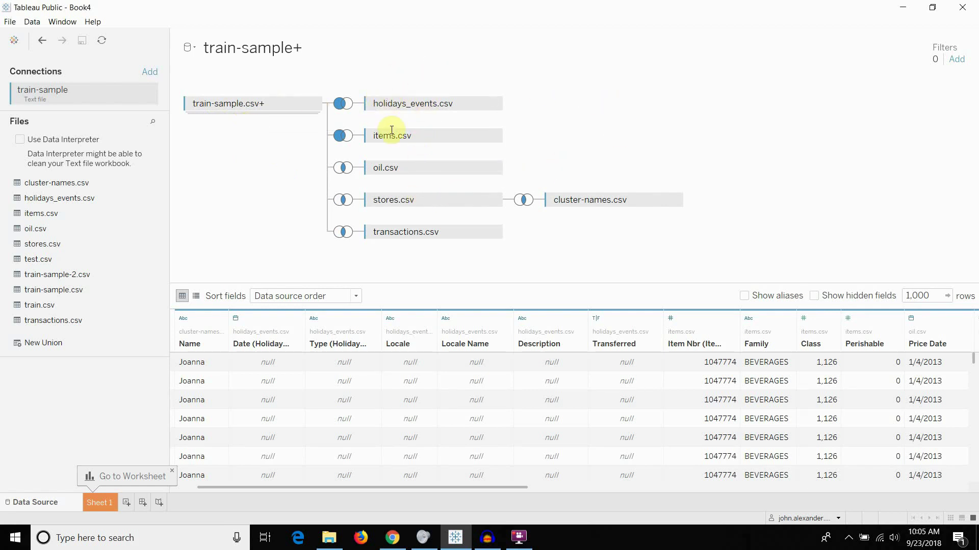
mouse_move(425, 135)
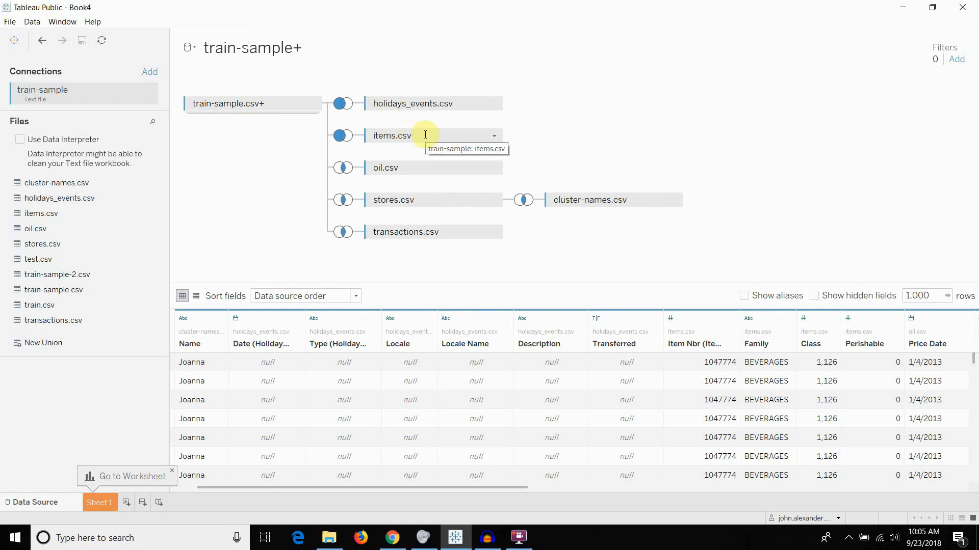
mouse_move(410, 200)
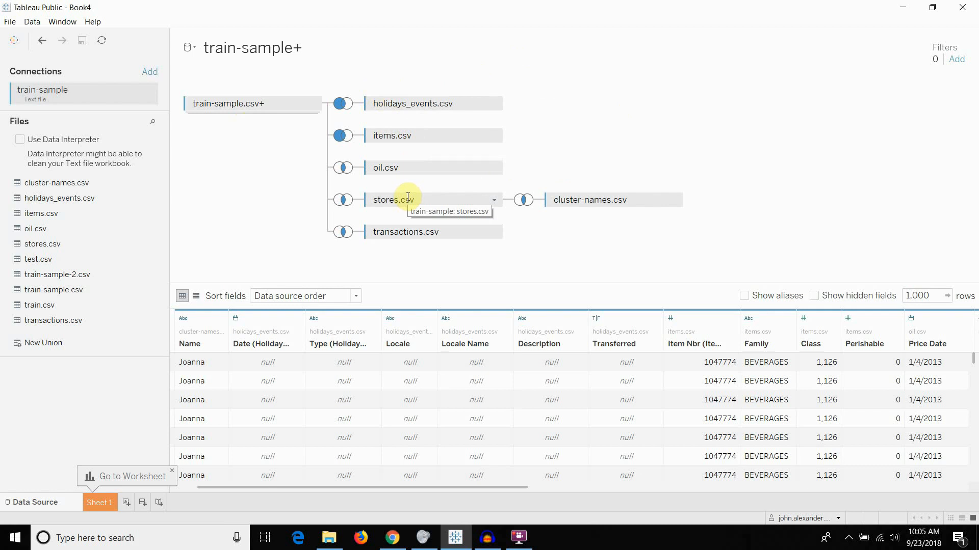
mouse_move(412, 200)
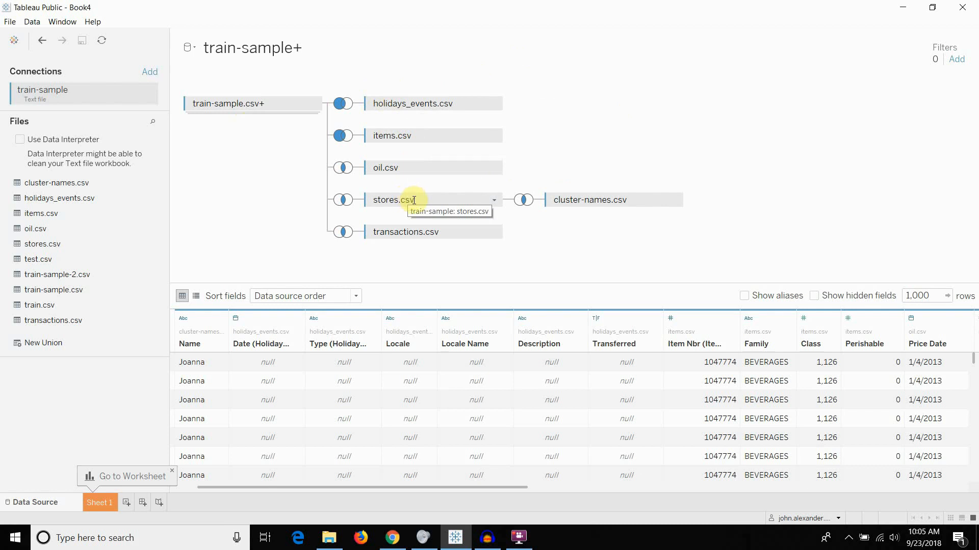
mouse_move(595, 200)
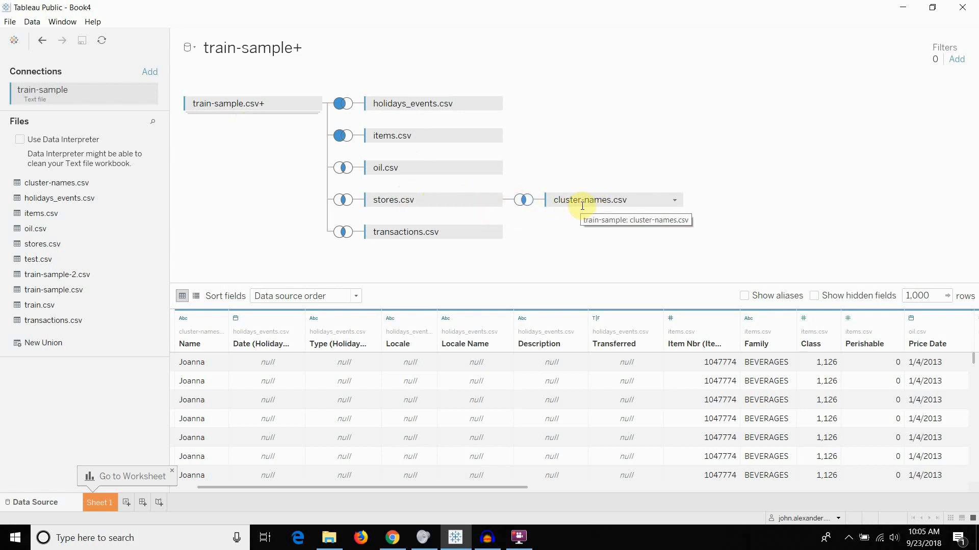
mouse_move(448, 232)
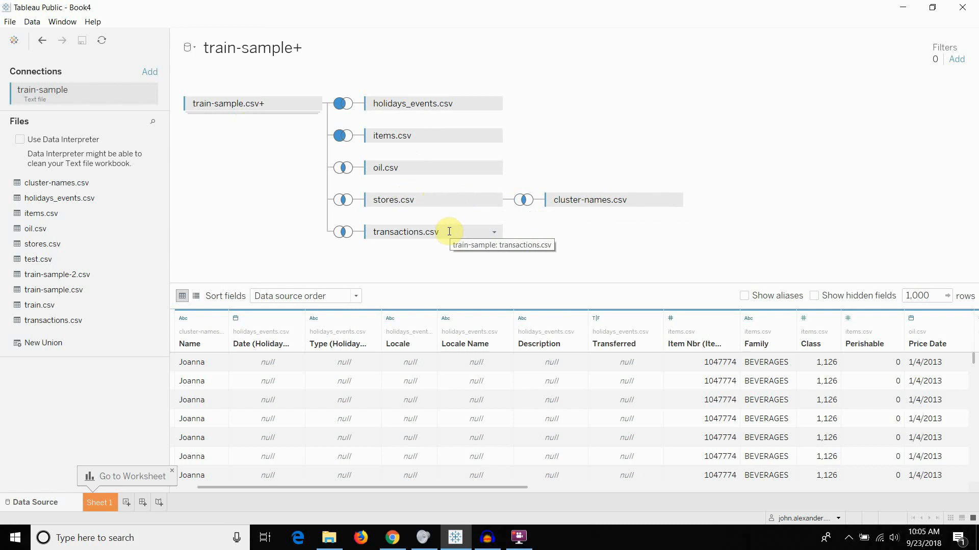
mouse_move(467, 236)
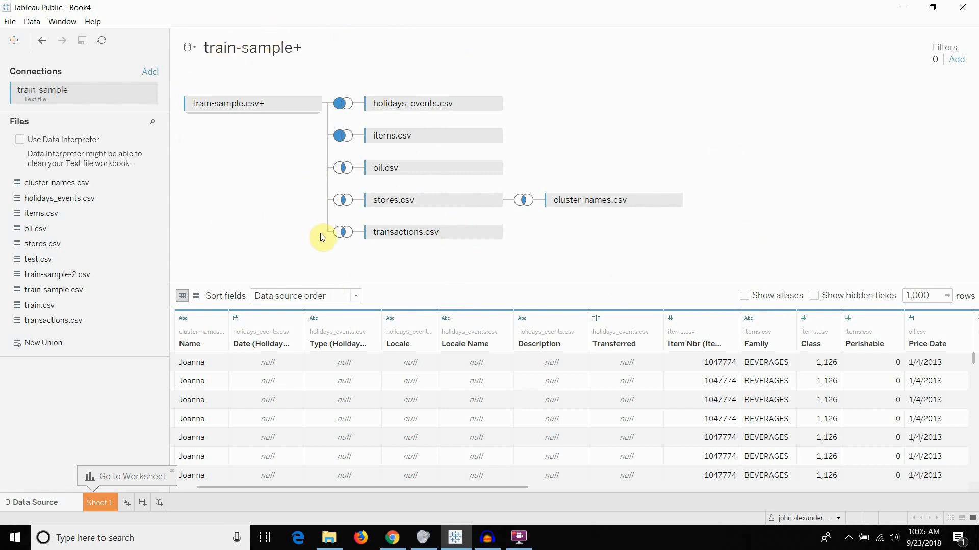
mouse_move(99, 504)
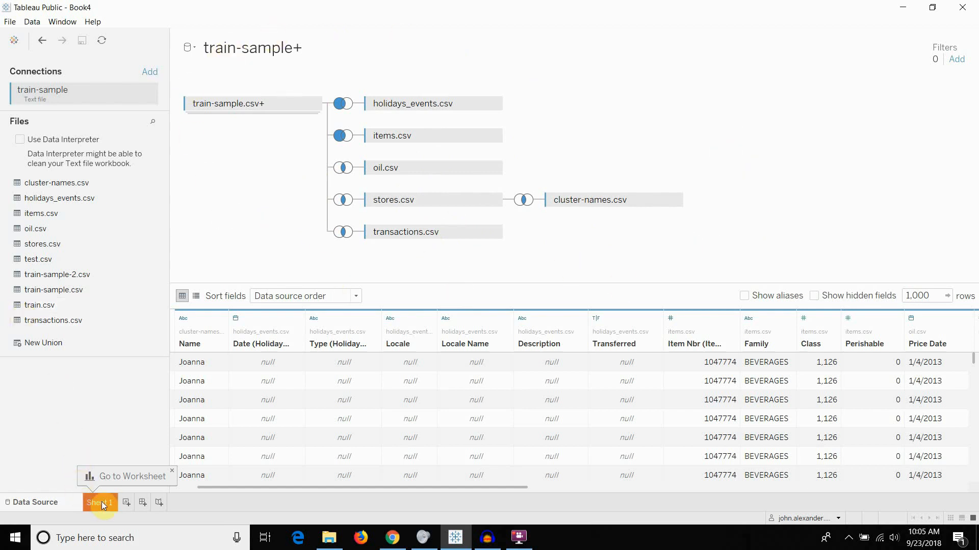
- Add a data source filter on City keeping only Ambato
click(99, 503)
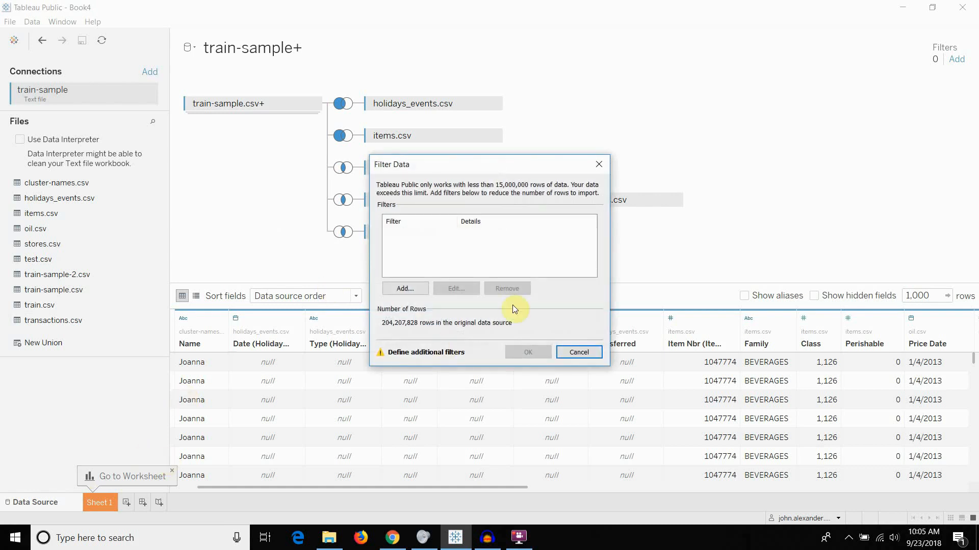
mouse_move(530, 242)
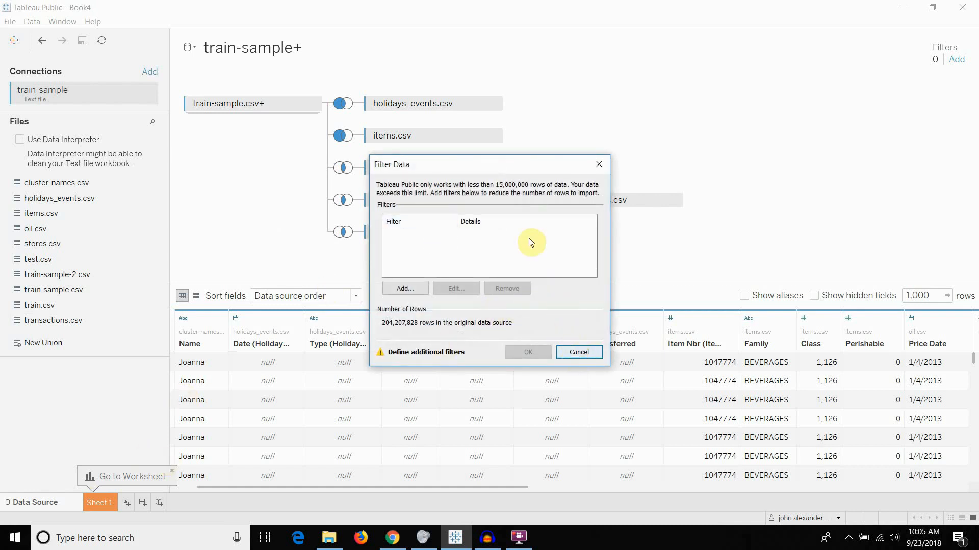
mouse_move(456, 177)
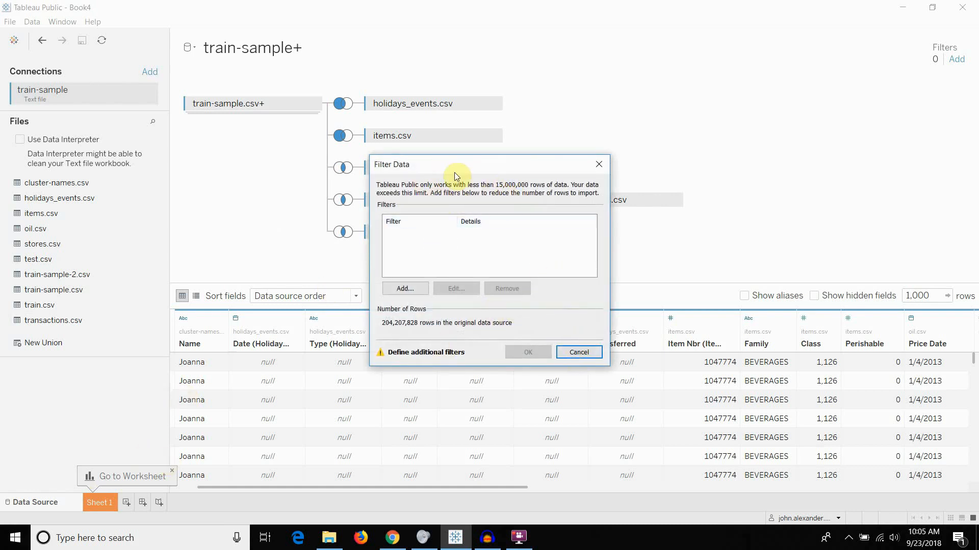
mouse_move(500, 146)
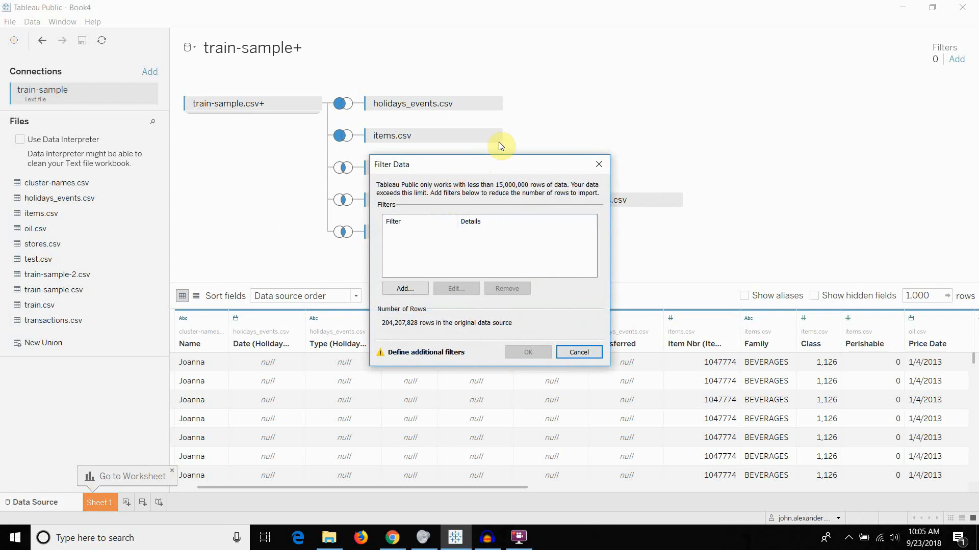
mouse_move(496, 161)
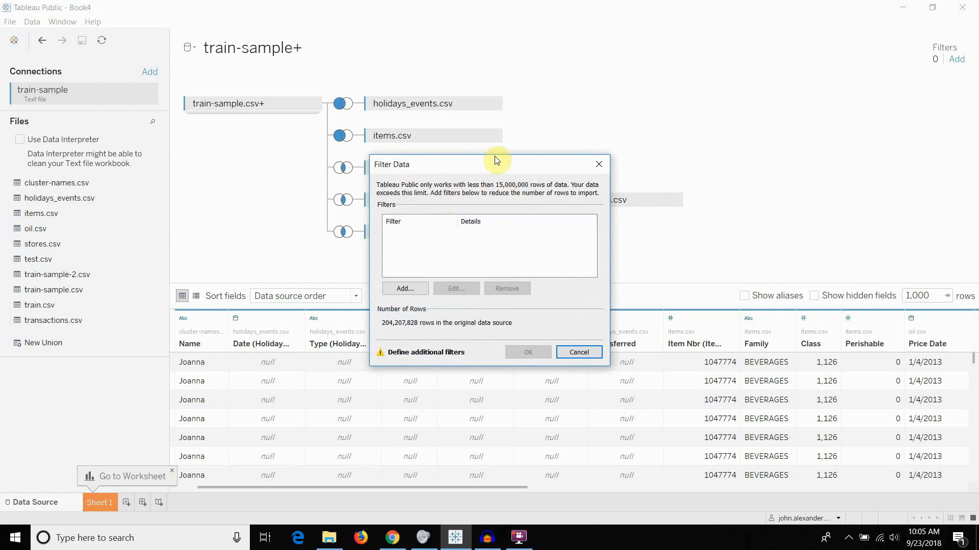
click(404, 289)
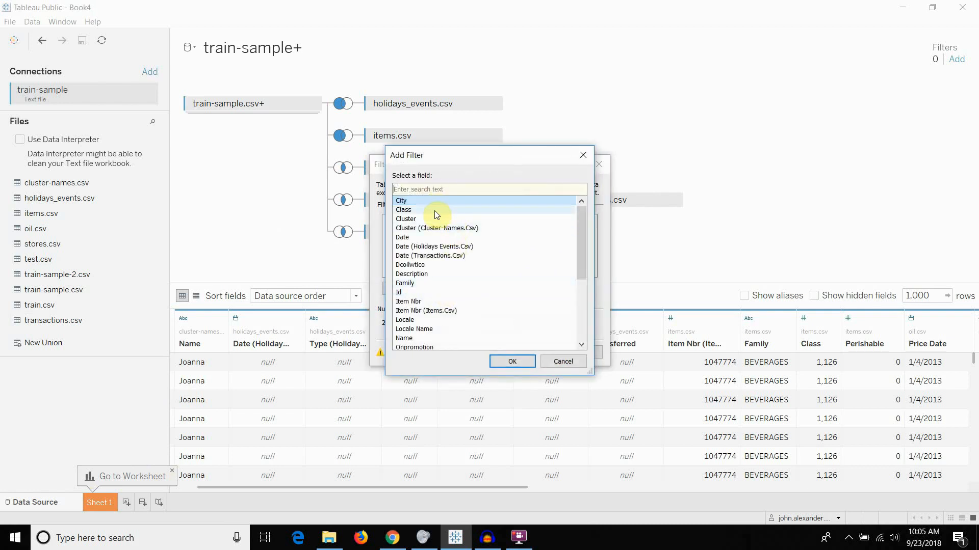
click(512, 361)
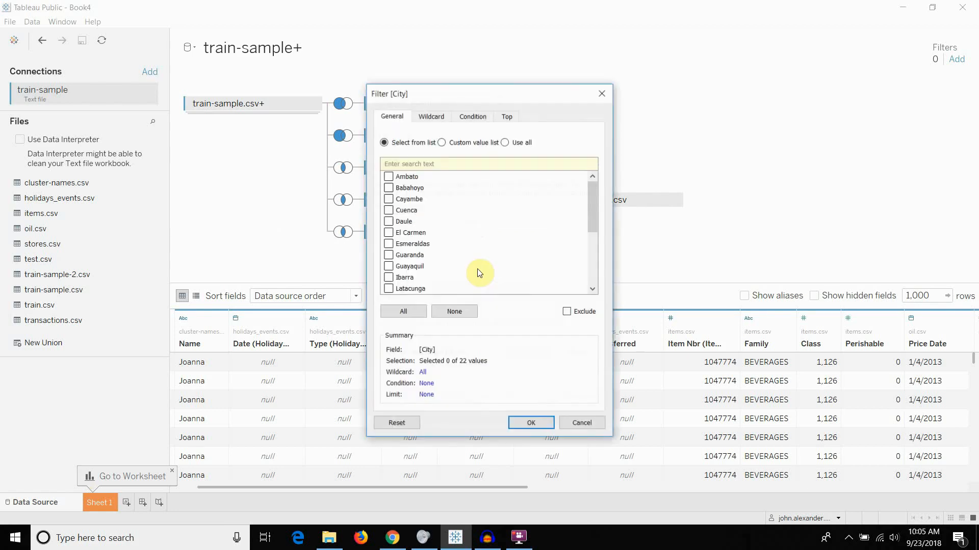
click(389, 177)
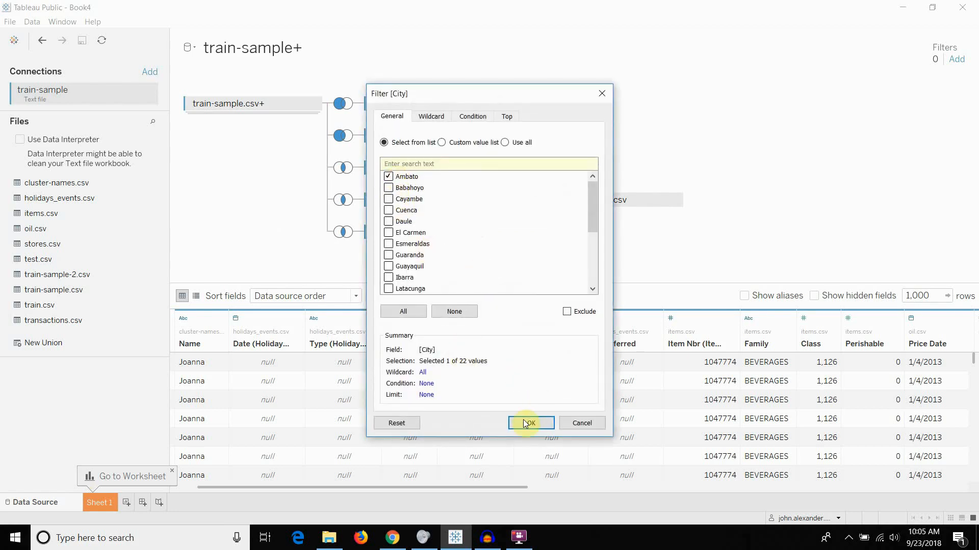
click(530, 423)
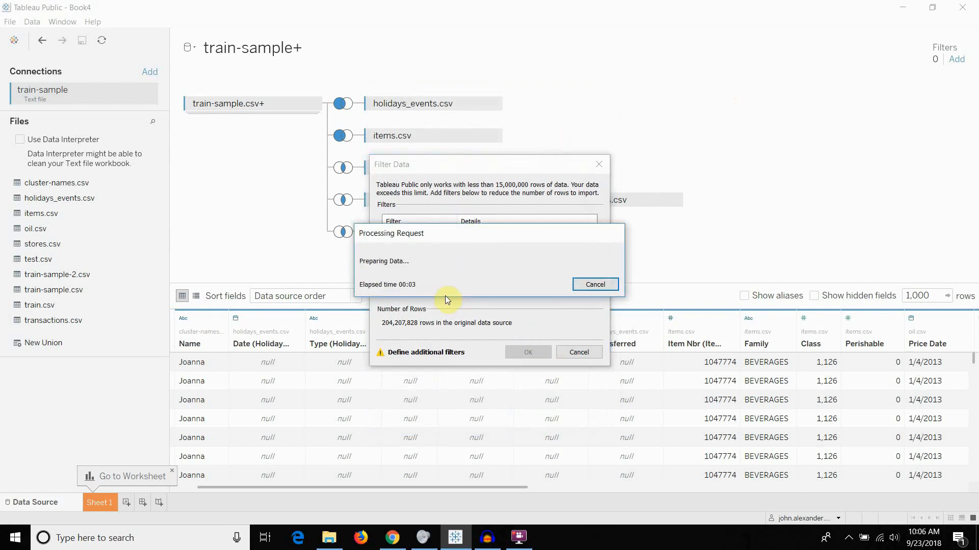
mouse_move(656, 155)
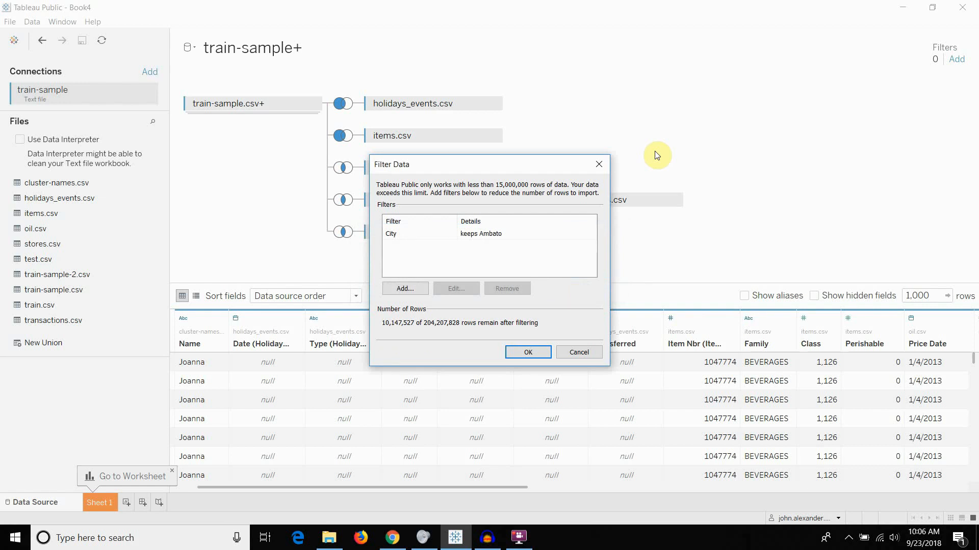
mouse_move(341, 280)
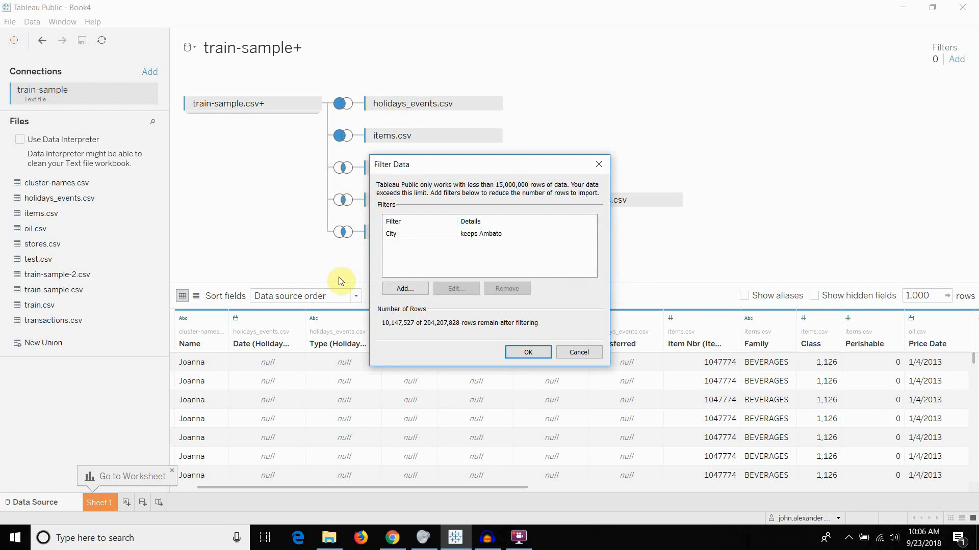
mouse_move(300, 262)
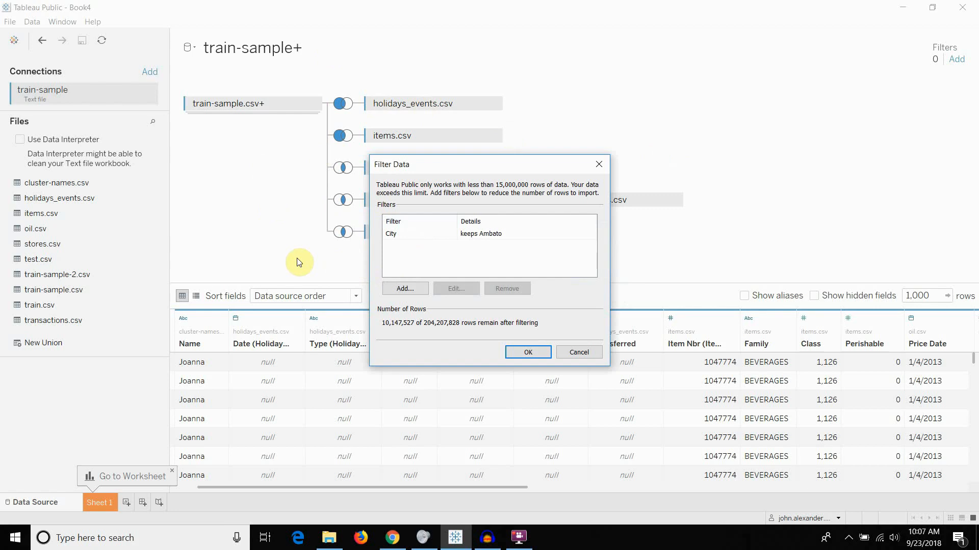
- Accept the Ambato filter leaving 10,147,527 of 204,207,828 rows, opening Sheet 1
click(527, 352)
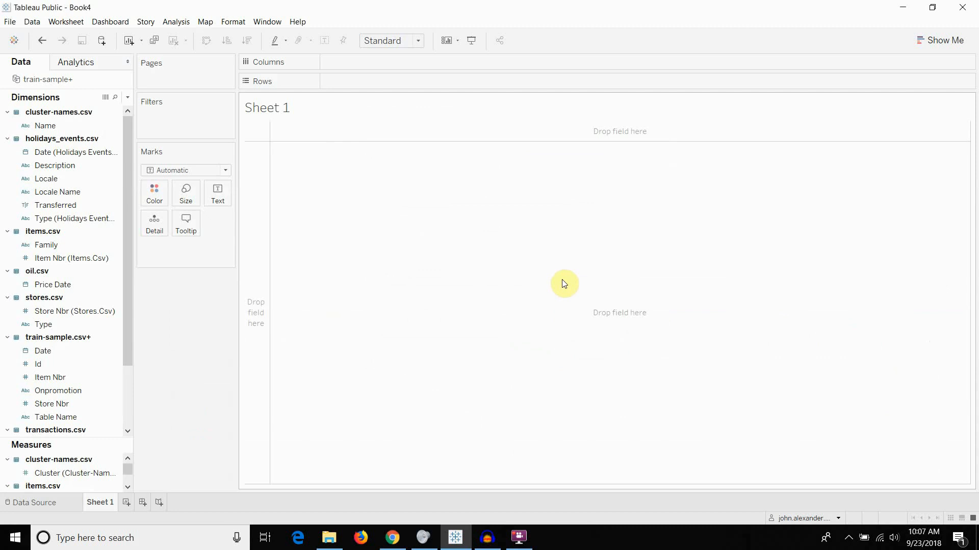
mouse_move(578, 196)
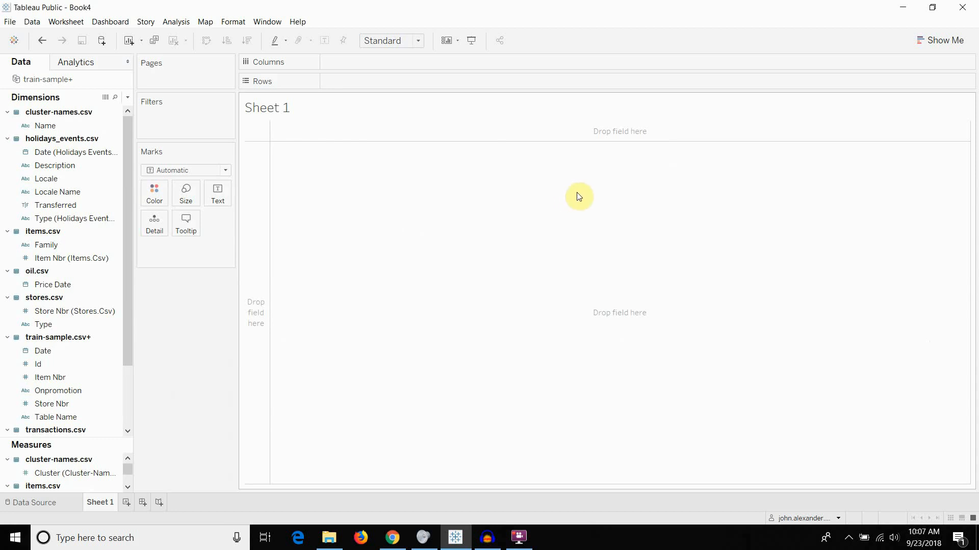
mouse_move(153, 117)
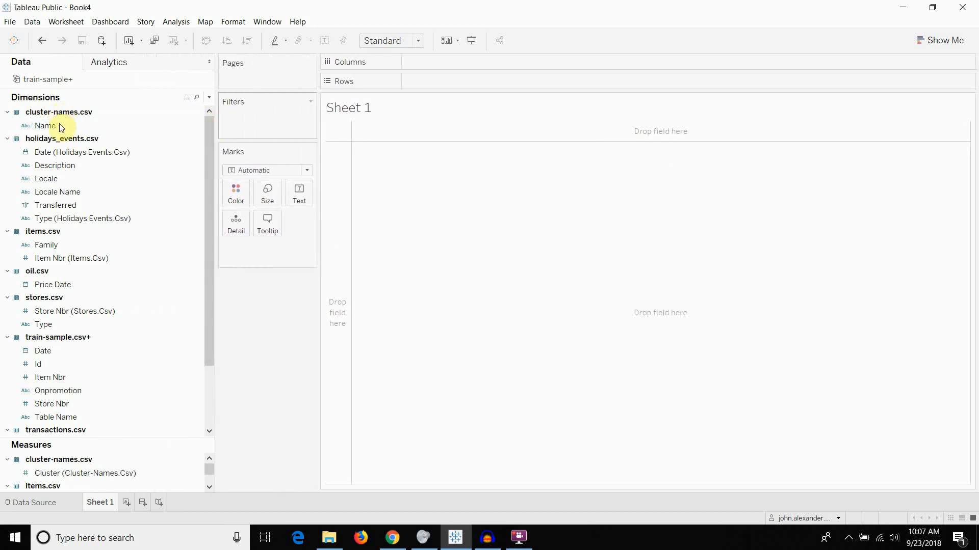
- Select the Family field from items.csv and scroll the Sheet 1 field list down and back up
click(45, 125)
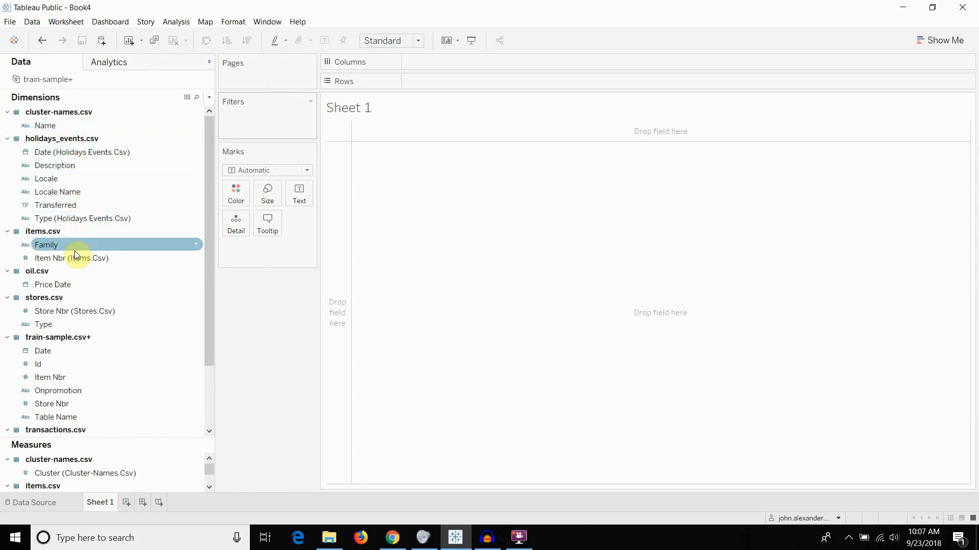
scroll(down, 3)
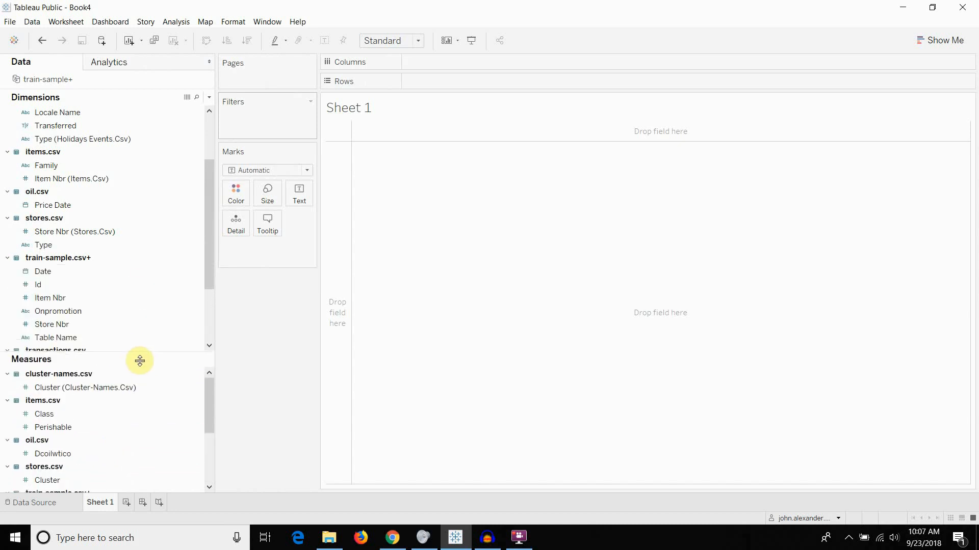
scroll(up, 3)
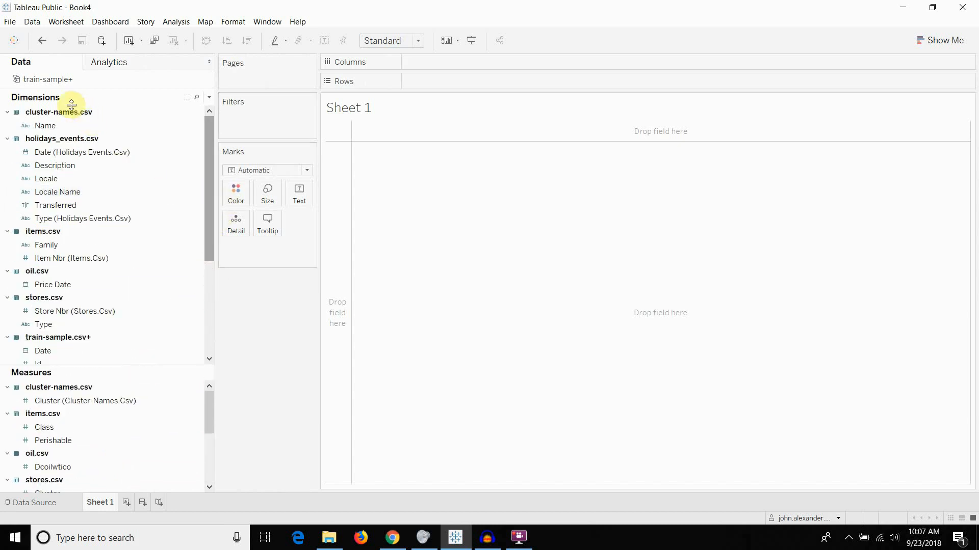
mouse_move(542, 233)
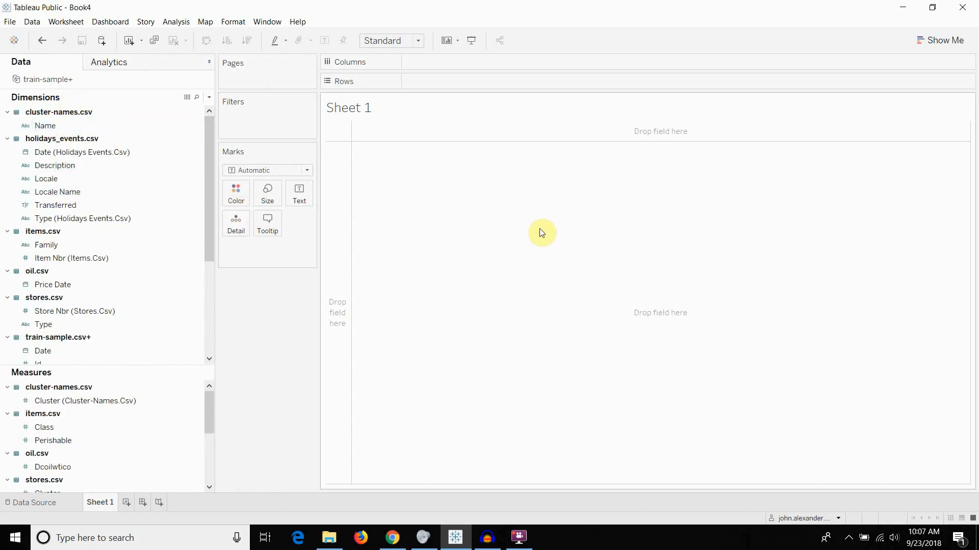